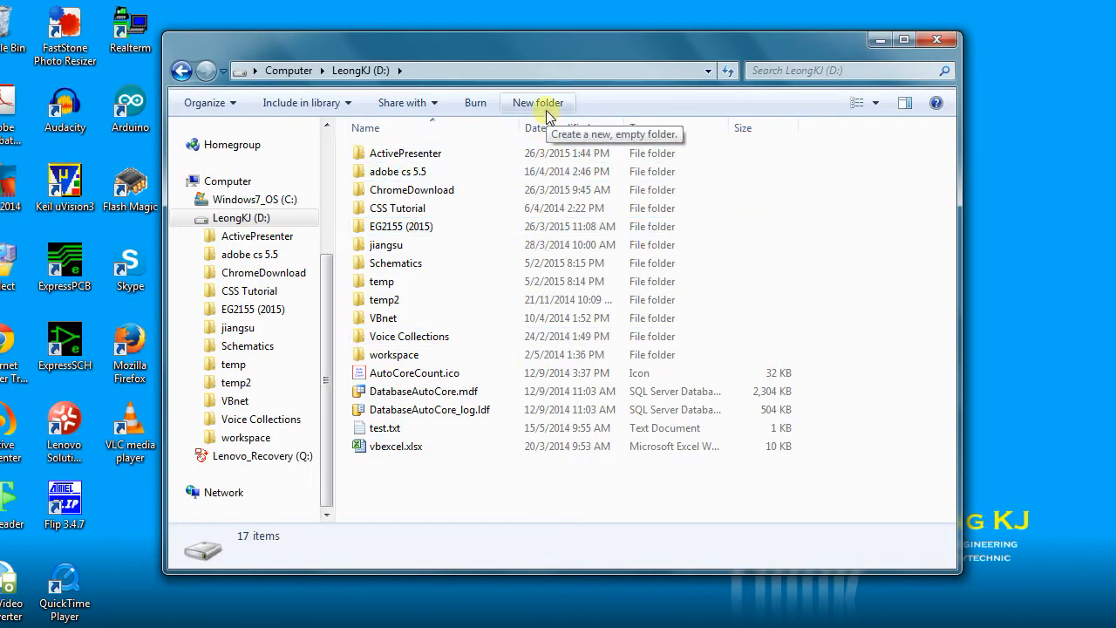
- Create a new folder named eg2155 on drive D and open it
left_click(537, 101)
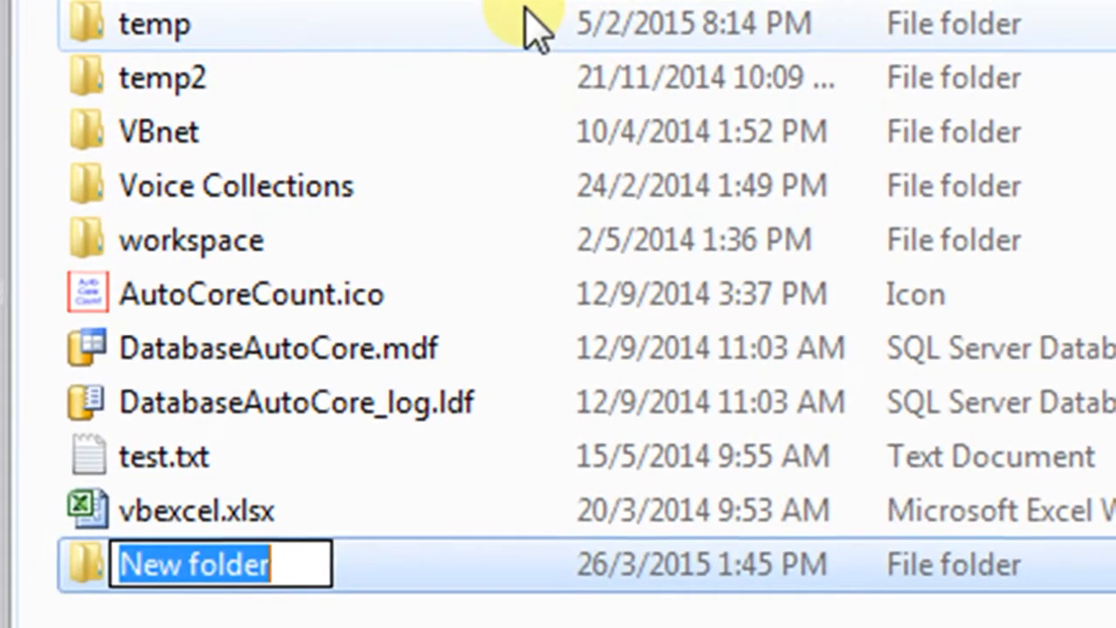
type("eg")
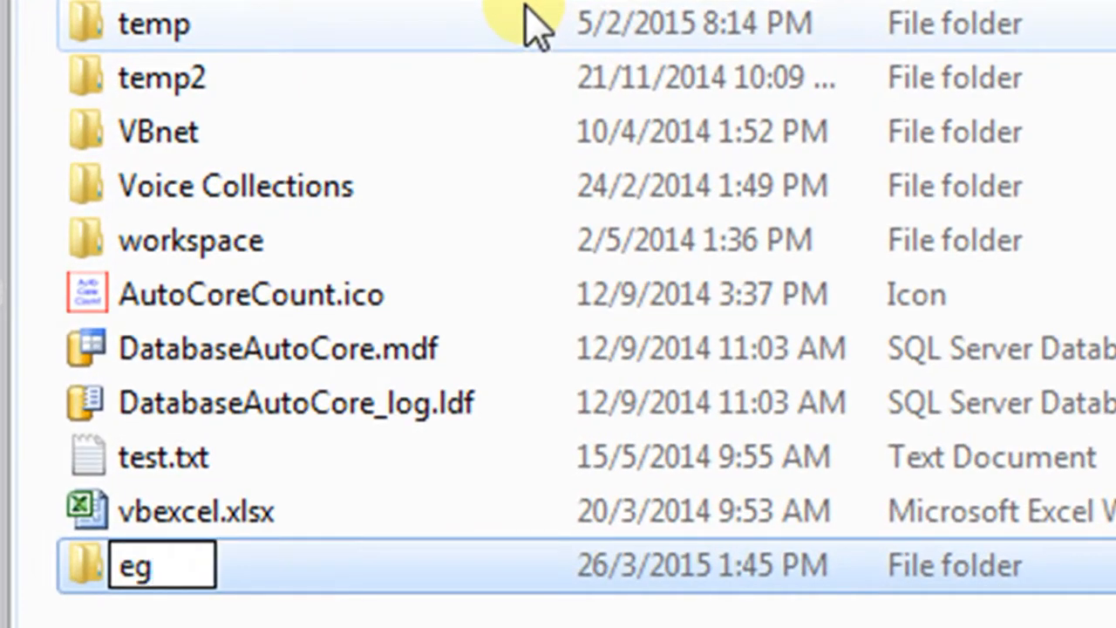
type("2155")
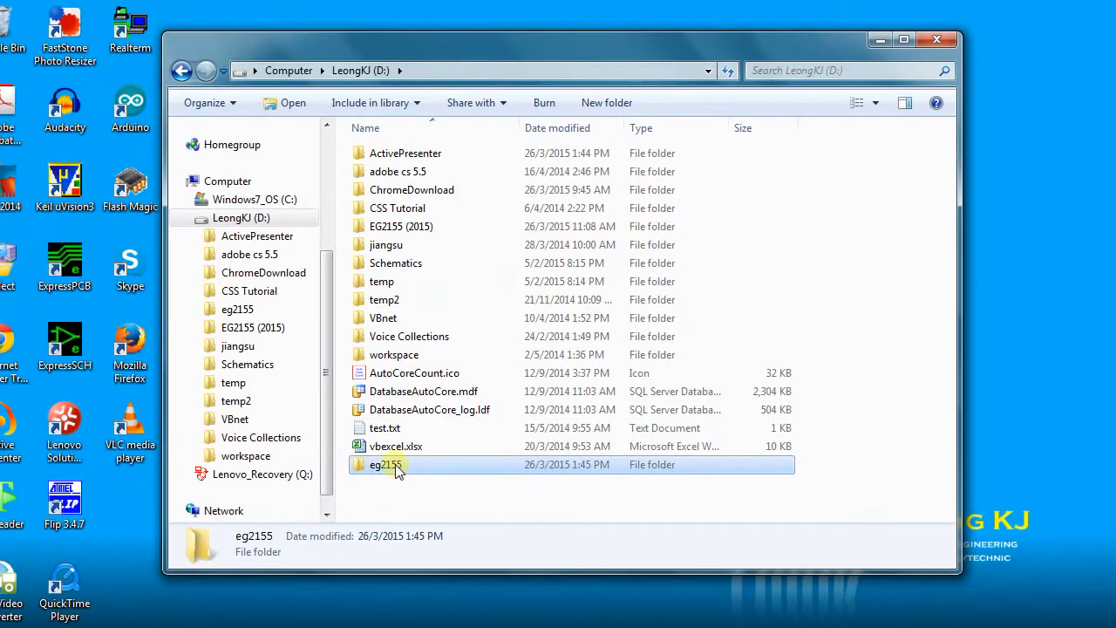
double_click(387, 464)
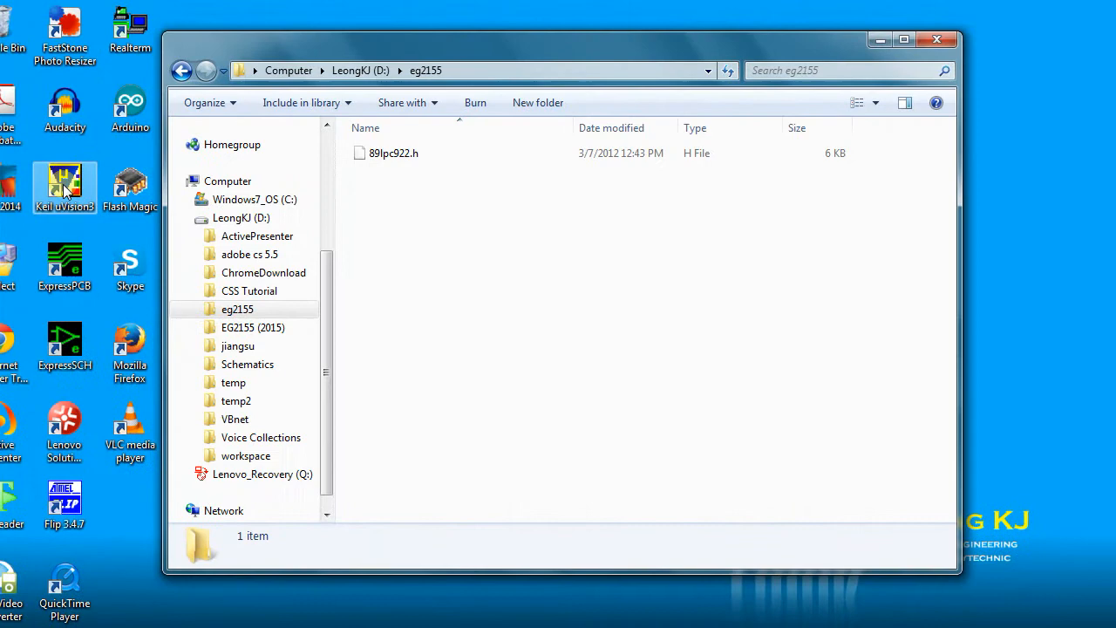
- Launch µVision3 and start a new µVision project
double_click(62, 183)
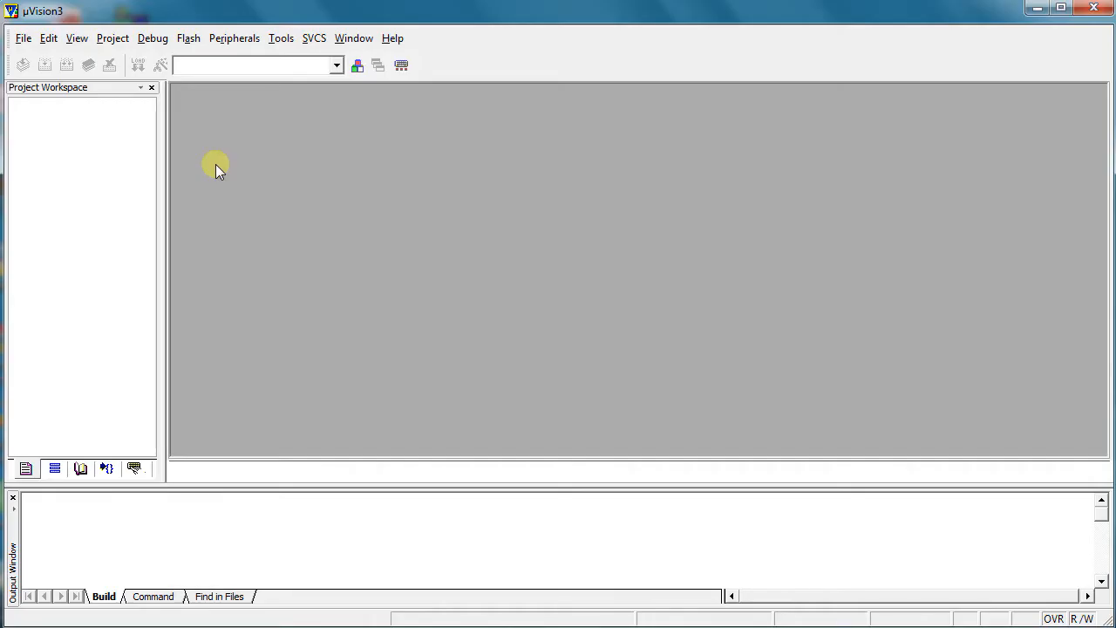
mouse_move(202, 164)
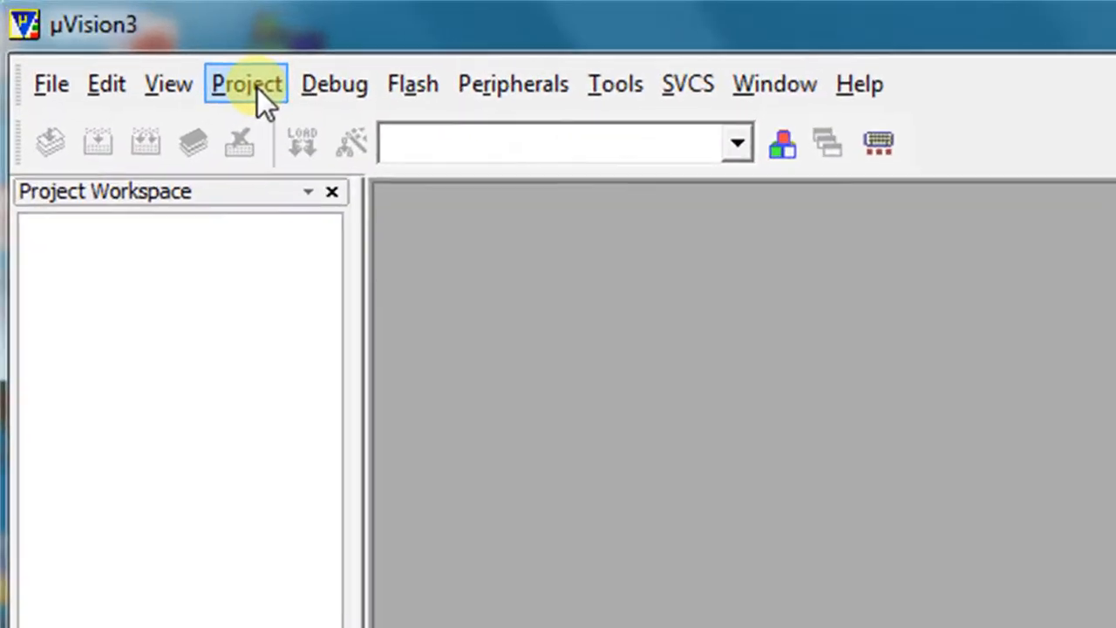
left_click(246, 84)
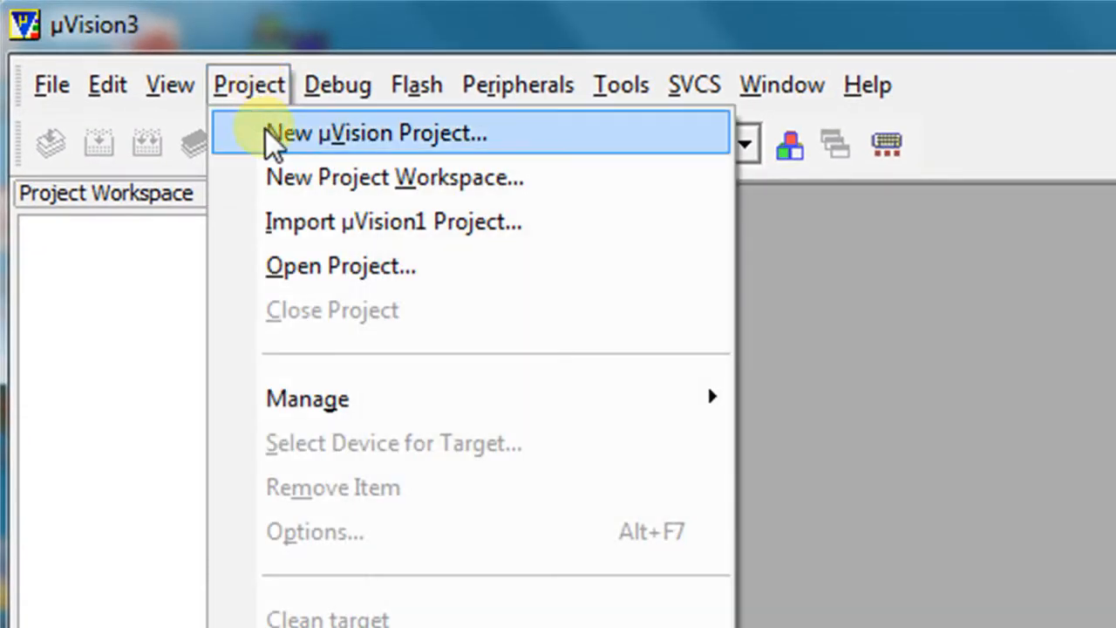
mouse_move(620, 143)
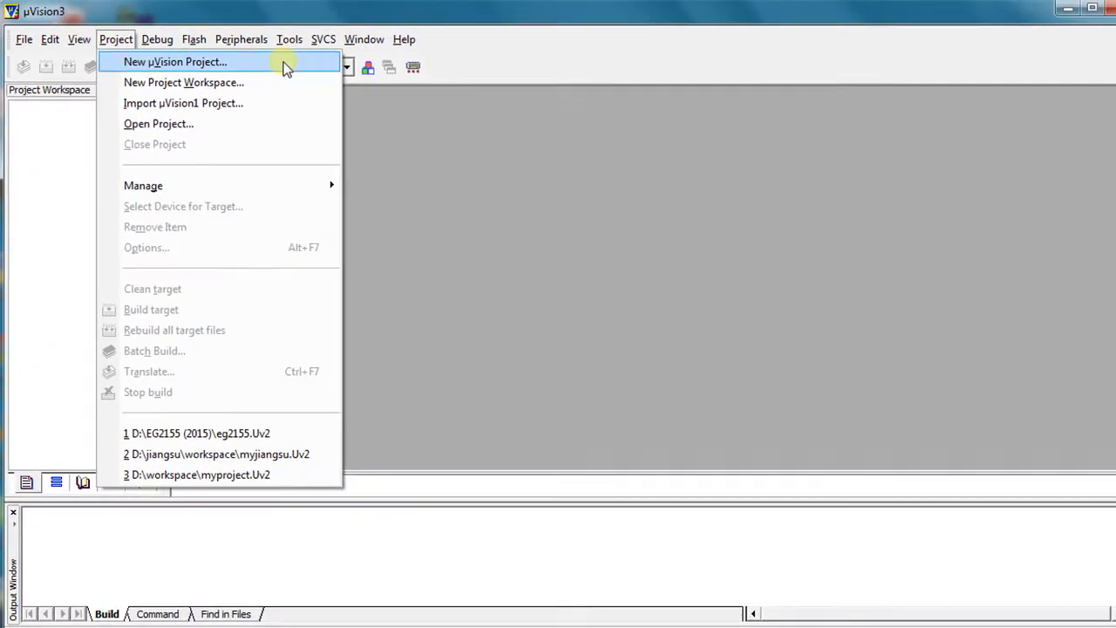
left_click(175, 62)
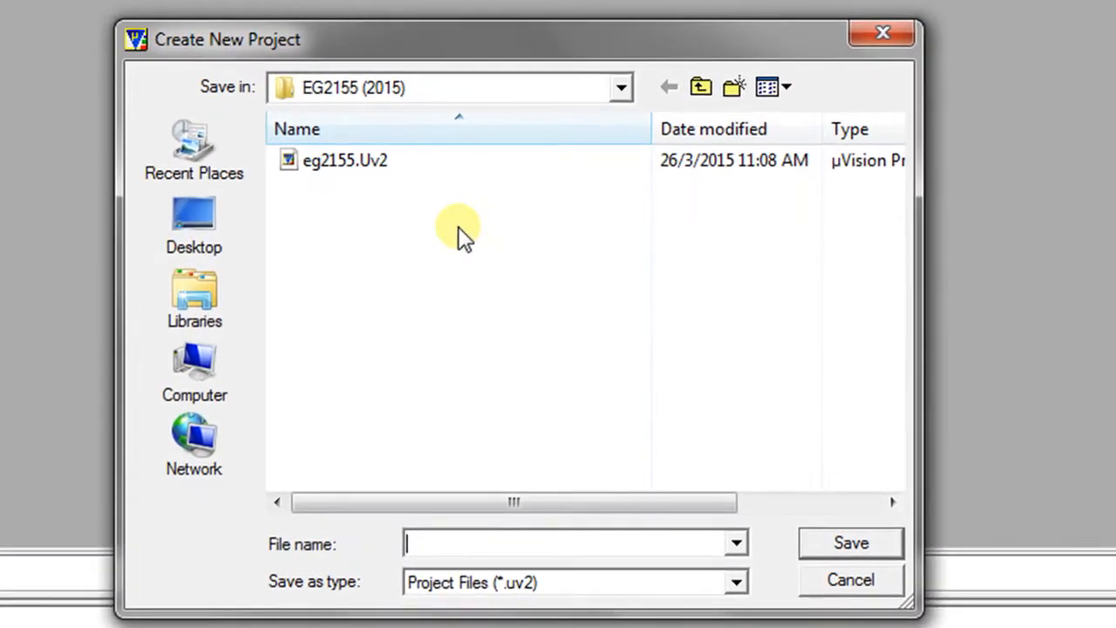
- Save the new project as 'project' inside D:\eg2155
left_click(621, 87)
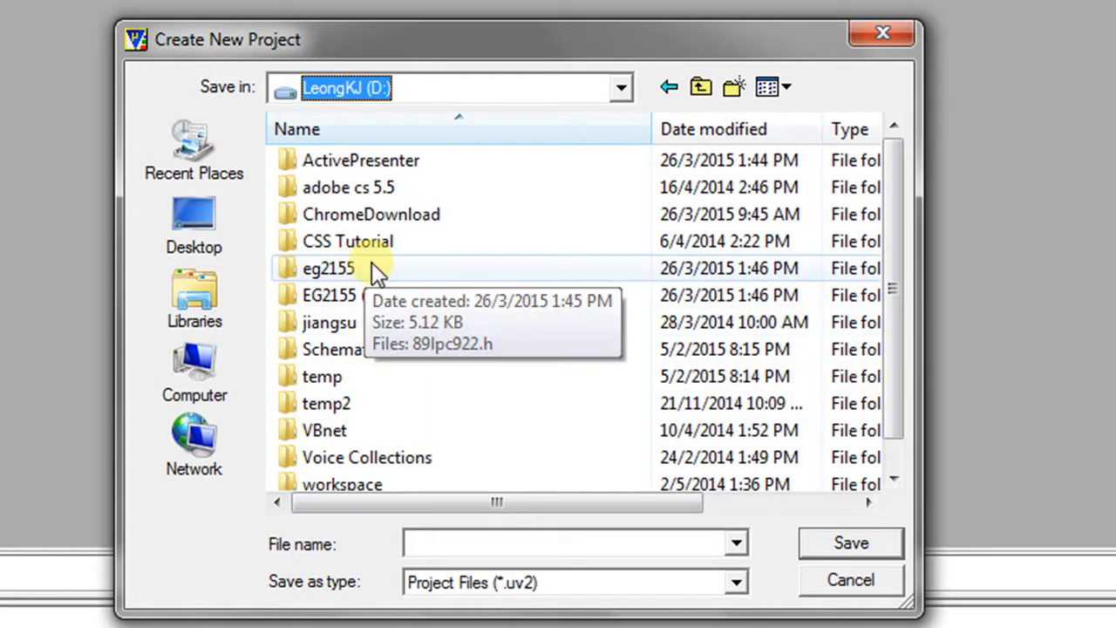
double_click(328, 269)
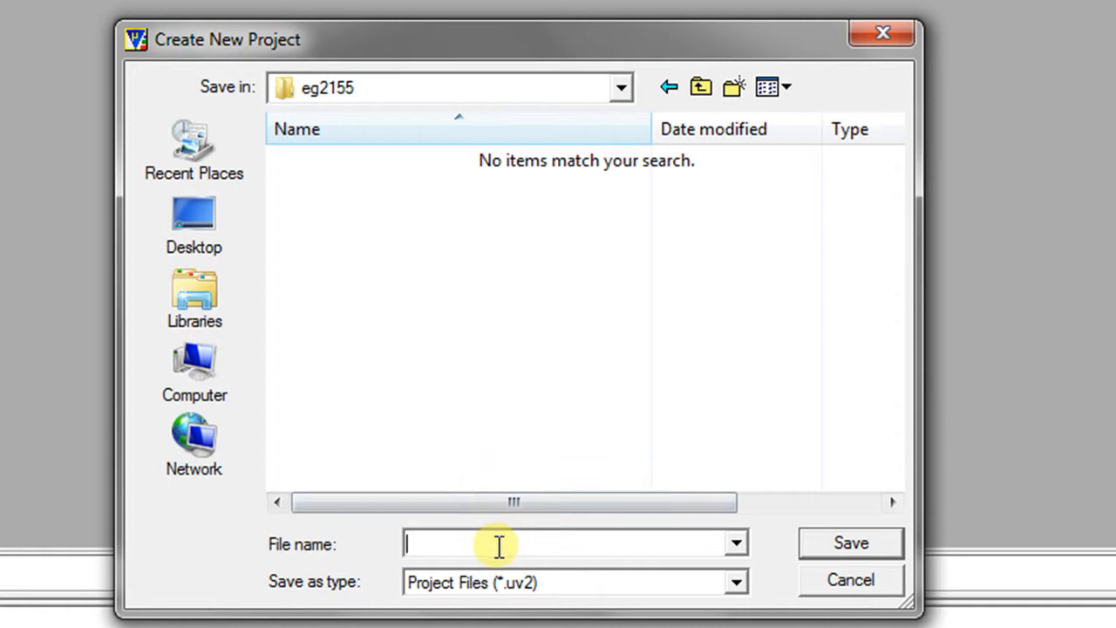
type("project")
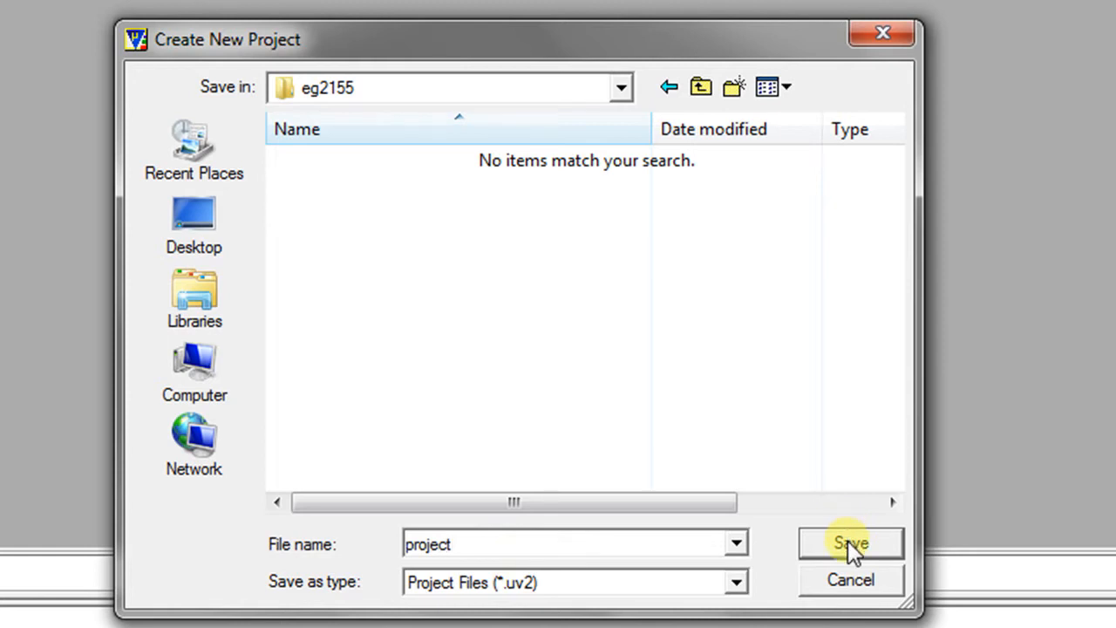
left_click(849, 542)
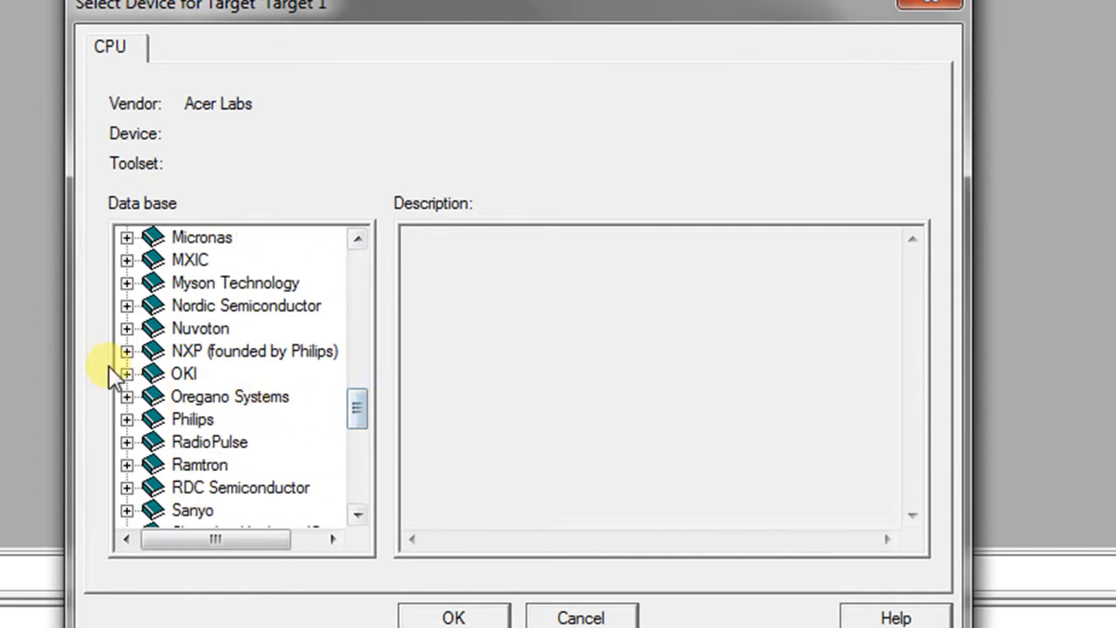
- Select NXP P89LPC922A1 as the target device and copy the LPC900 startup code into the project
left_click(127, 351)
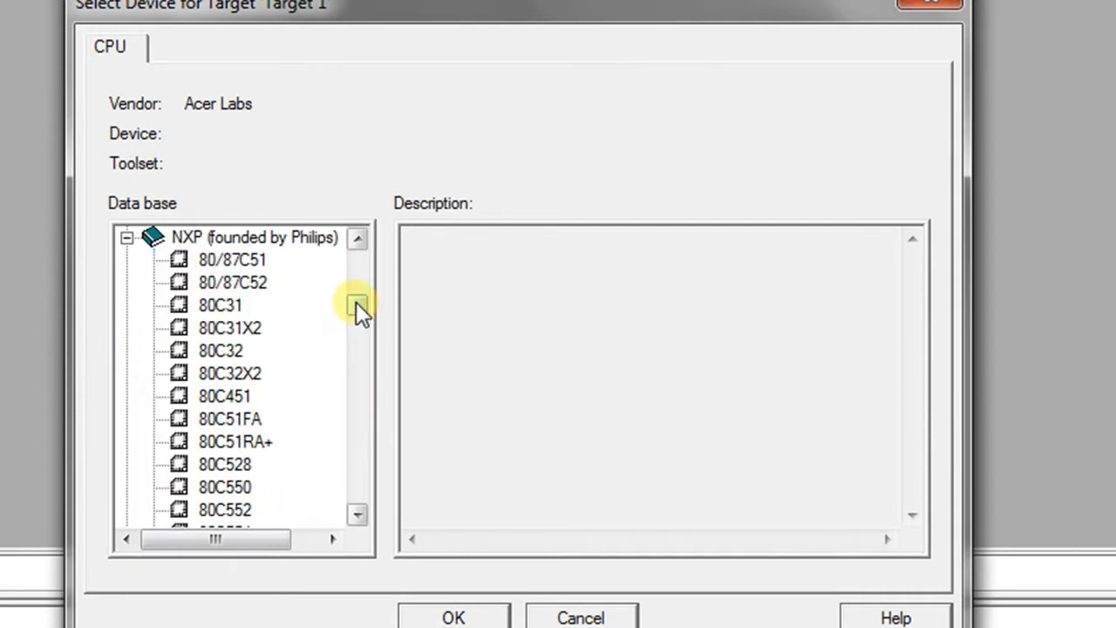
scroll("down", 3)
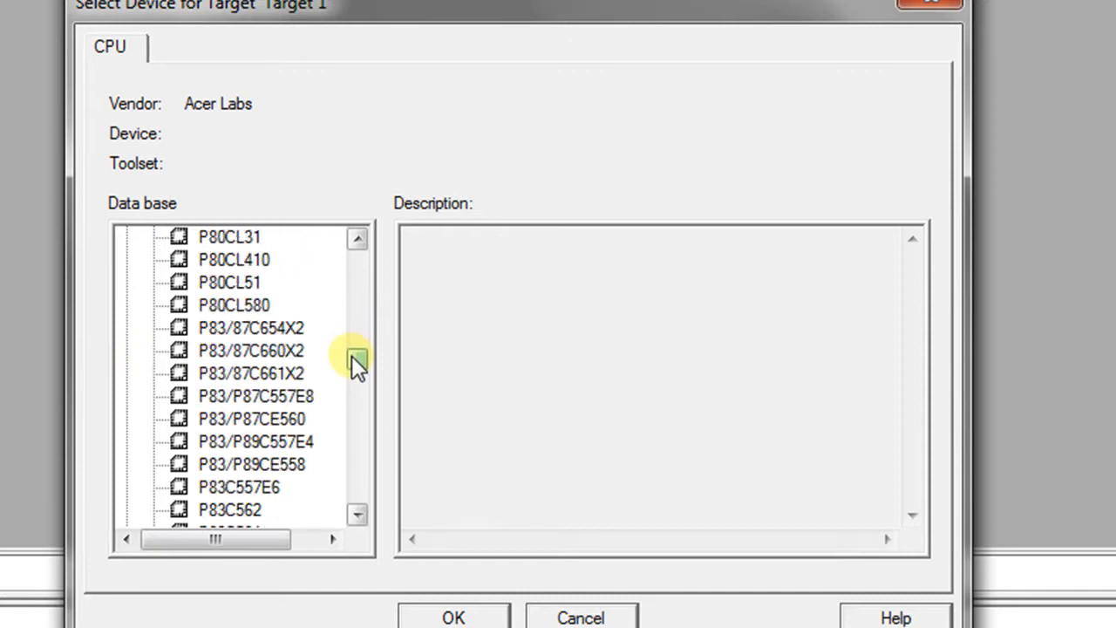
scroll("down", 3)
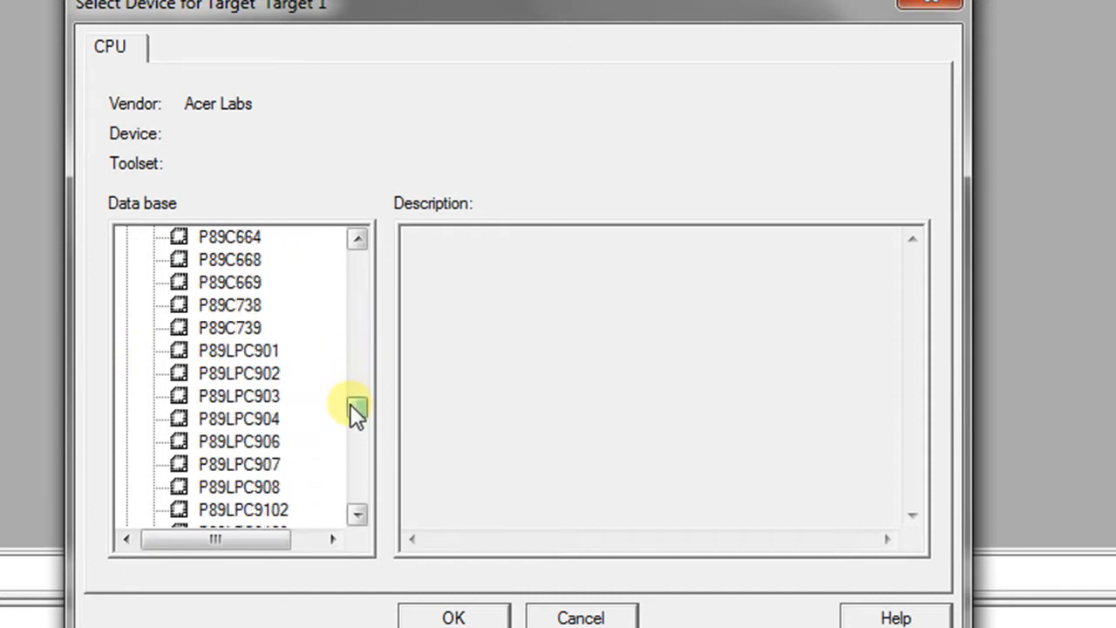
scroll("down", 3)
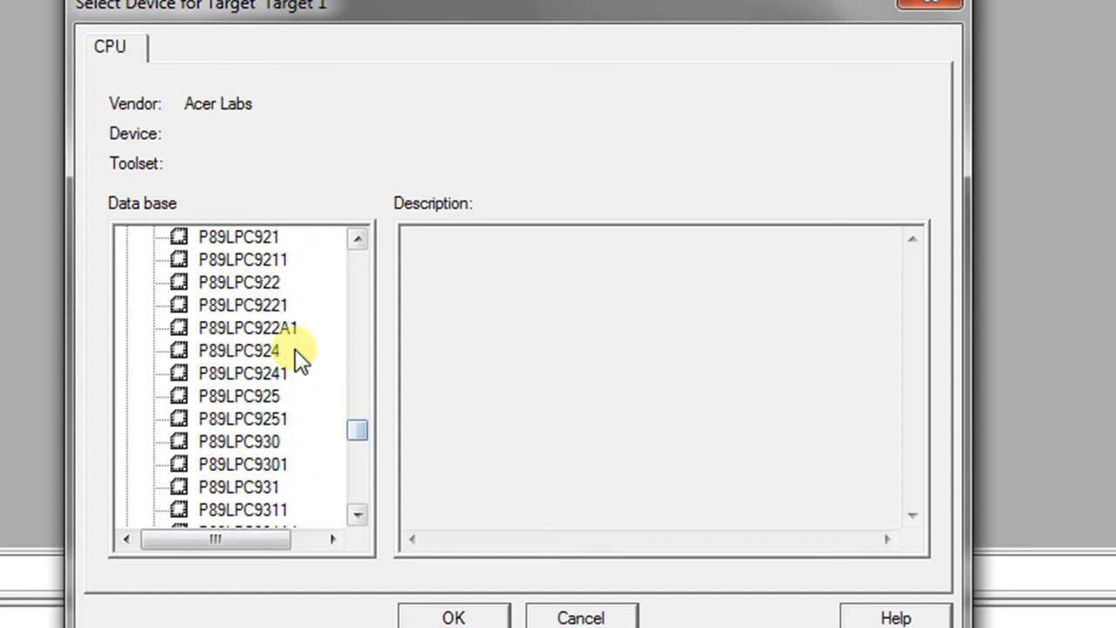
left_click(247, 328)
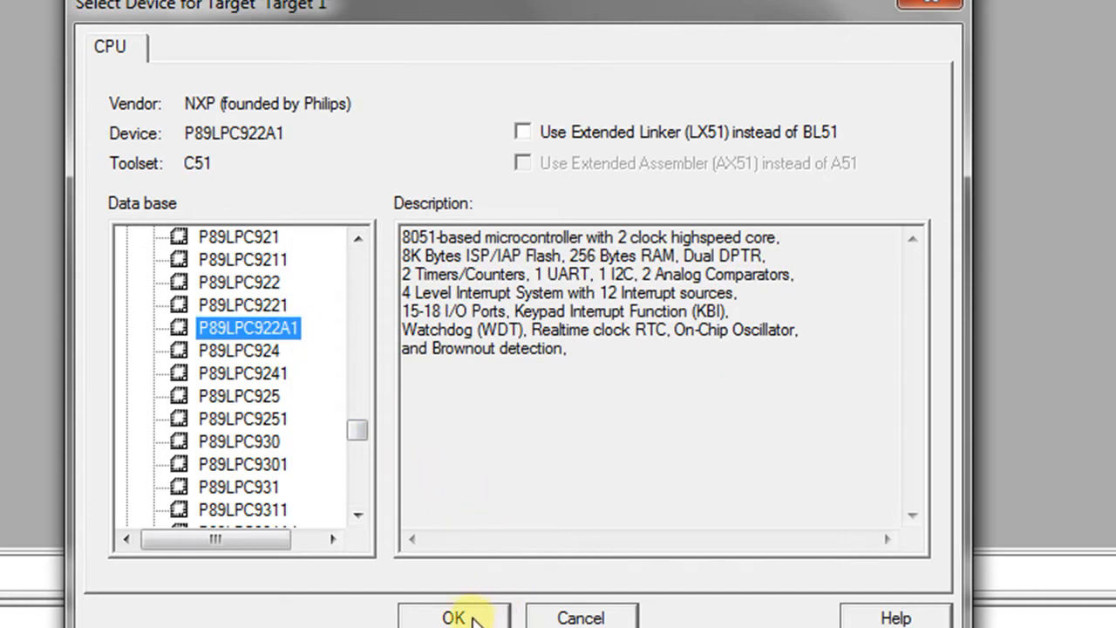
left_click(453, 617)
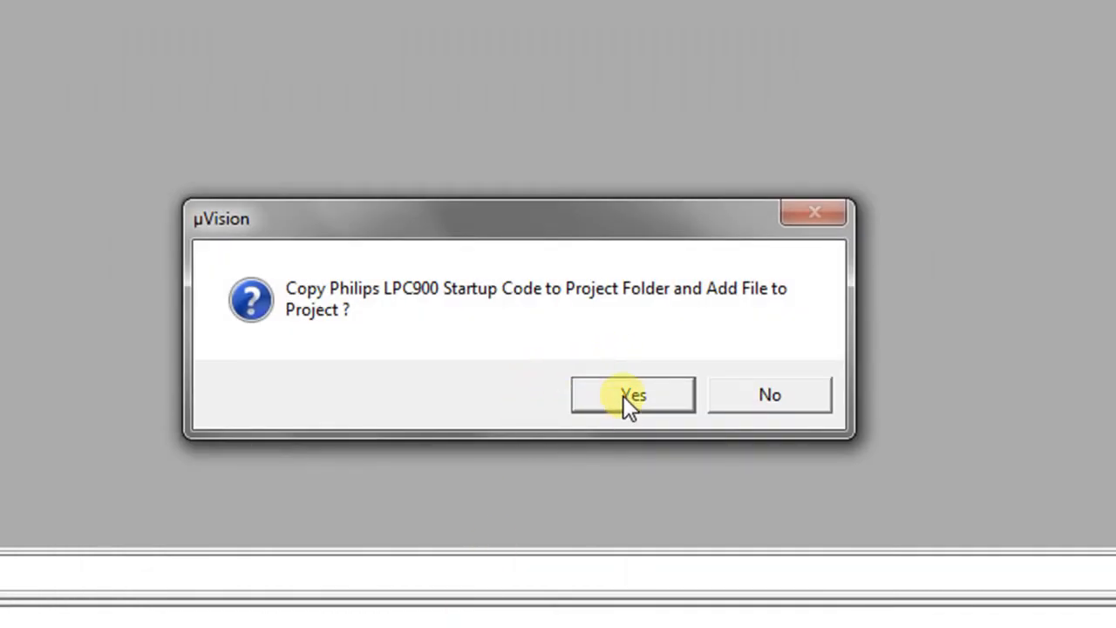
left_click(631, 395)
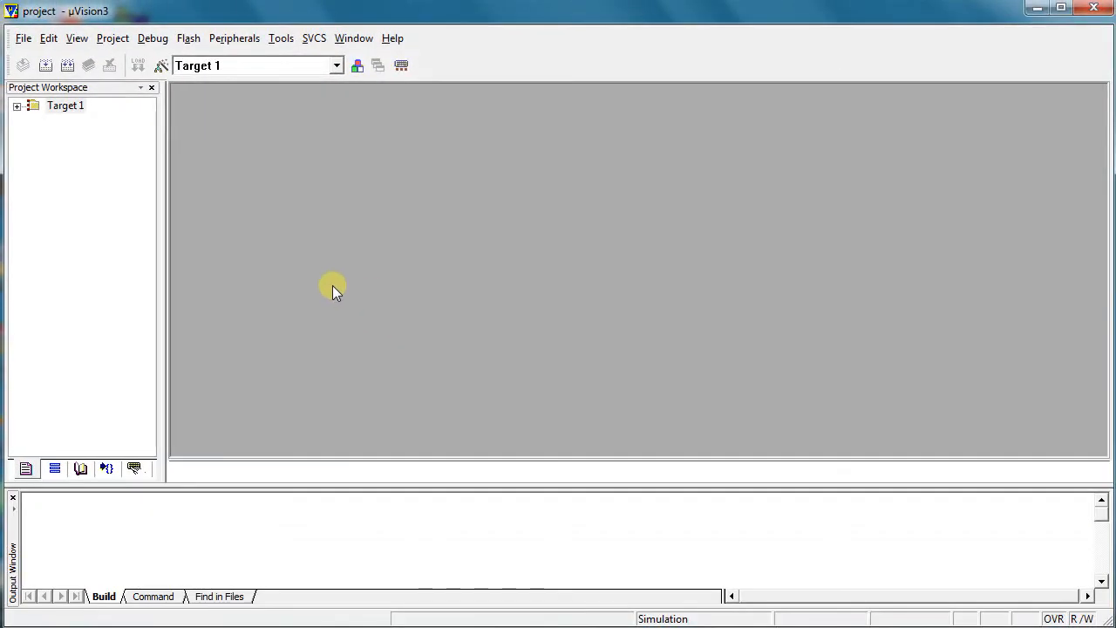
- Expand Target 1 so START900.A51 shows under Source Group 1
left_click(17, 106)
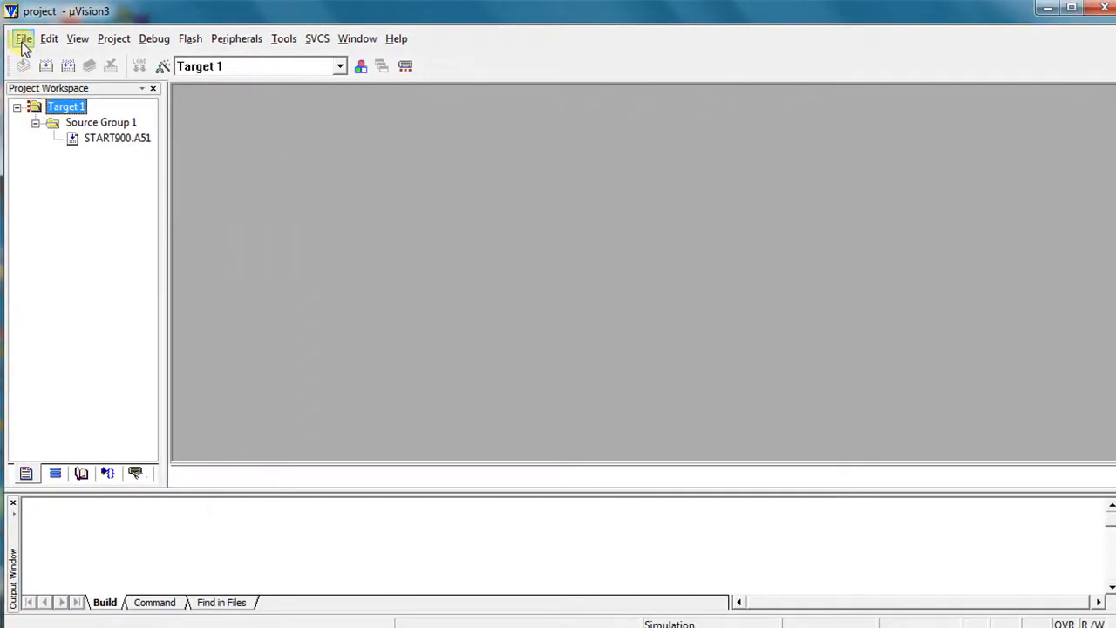
left_click(23, 39)
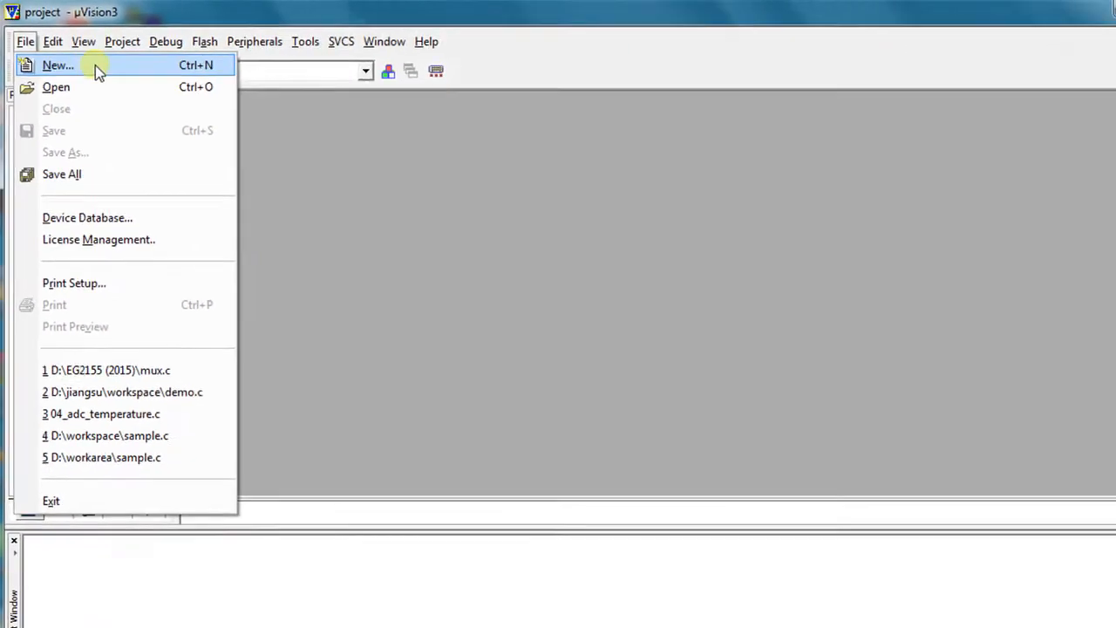
- Create a new text file and type the C program starting with #include <
left_click(58, 65)
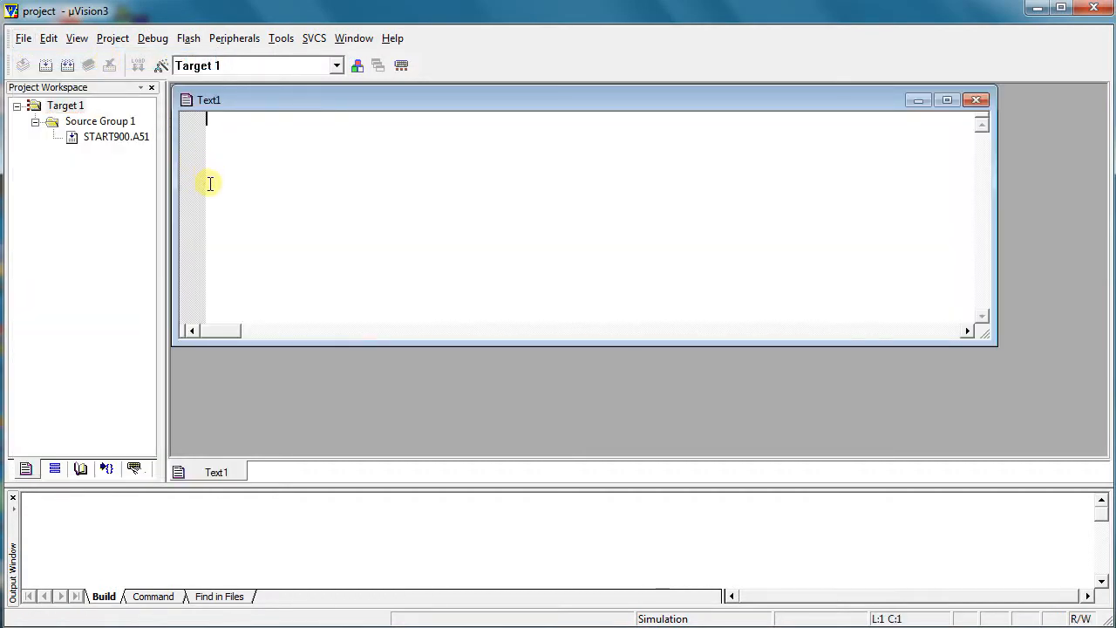
type("#")
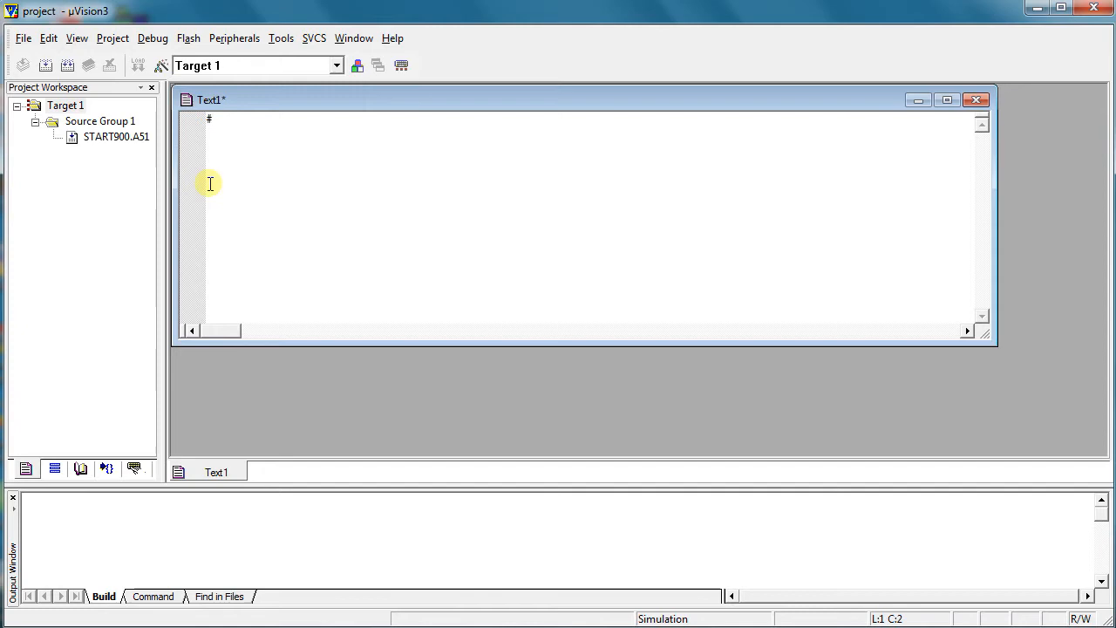
type("include")
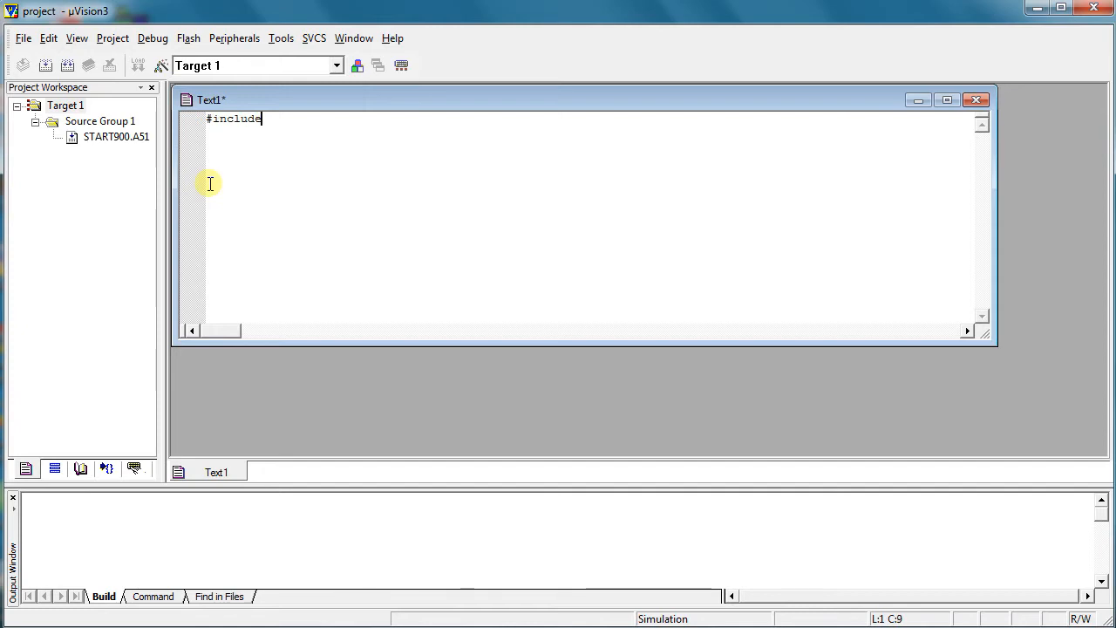
type("<")
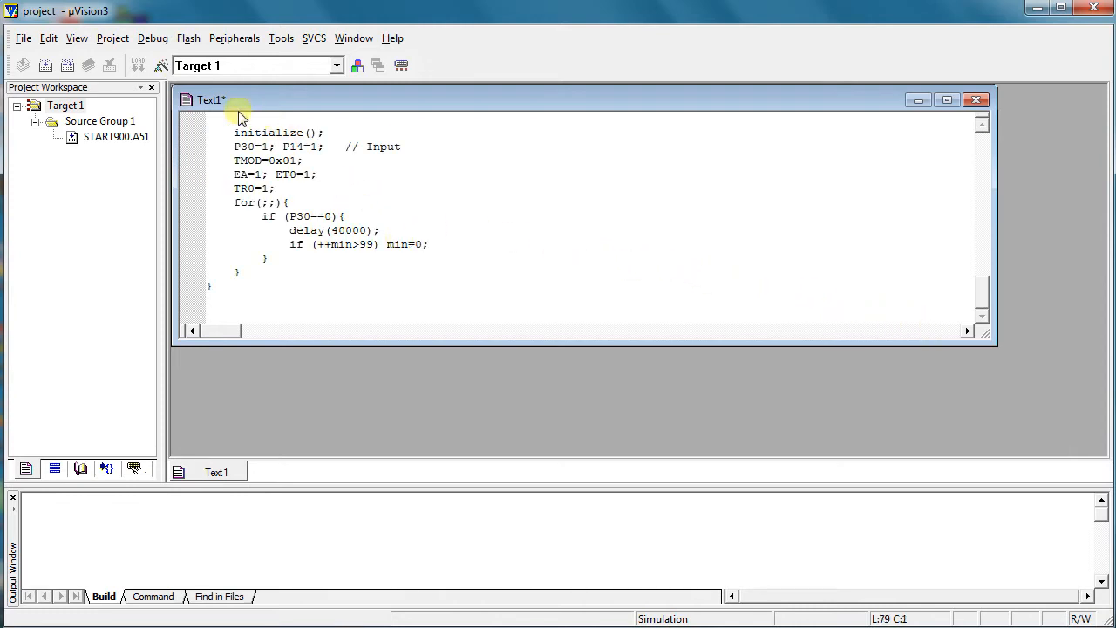
left_click(25, 39)
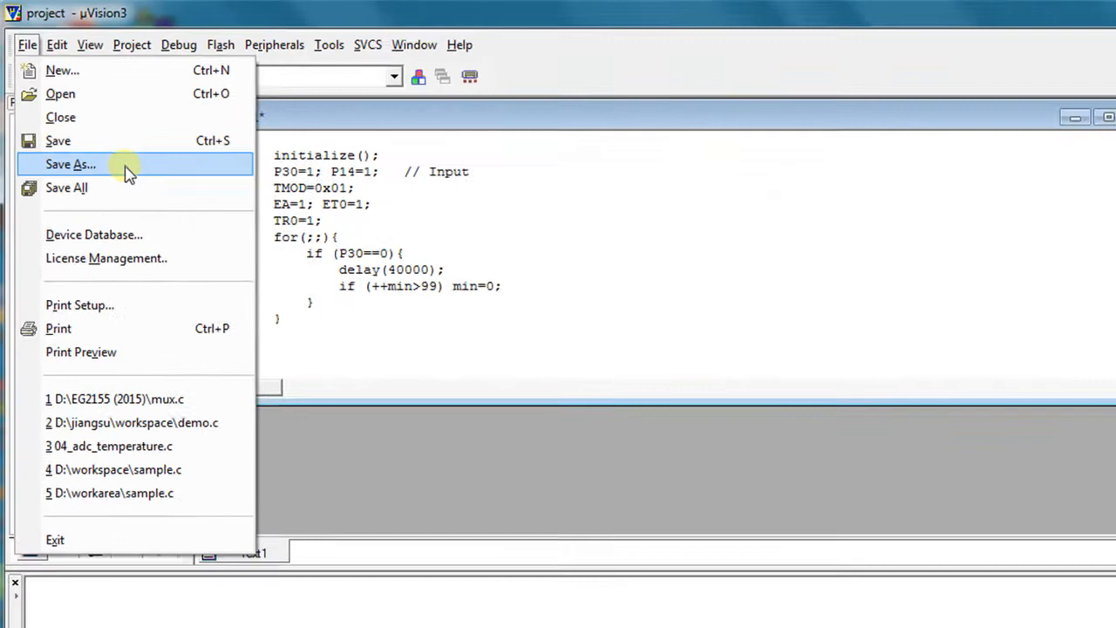
- Save the program as myFirst.c in the eg2155 folder
left_click(70, 164)
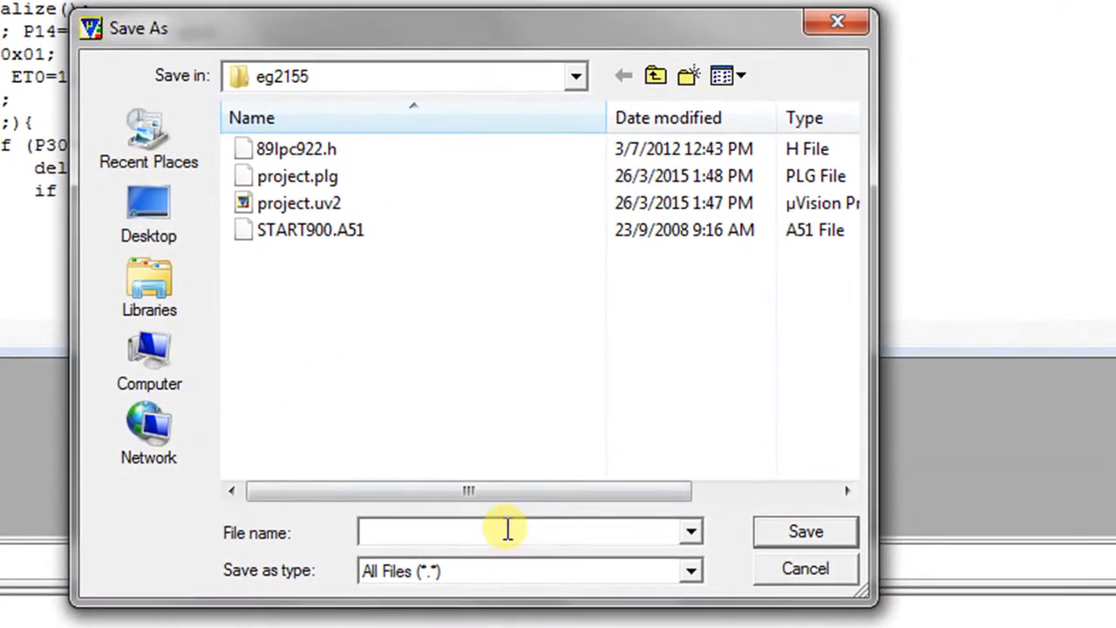
type("myFirs")
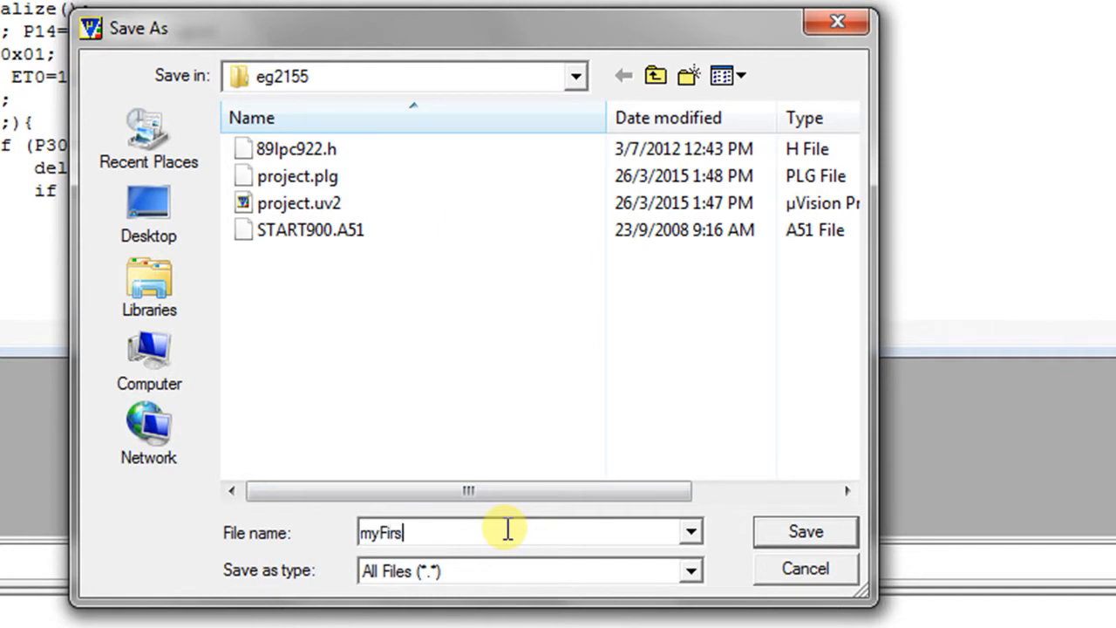
type("t.c")
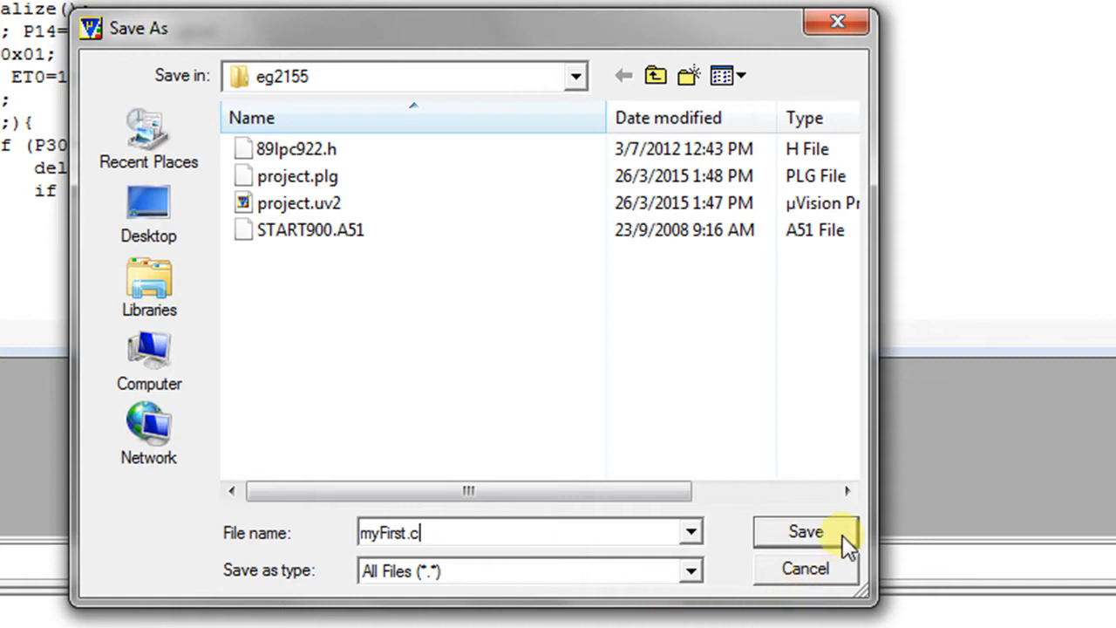
left_click(806, 532)
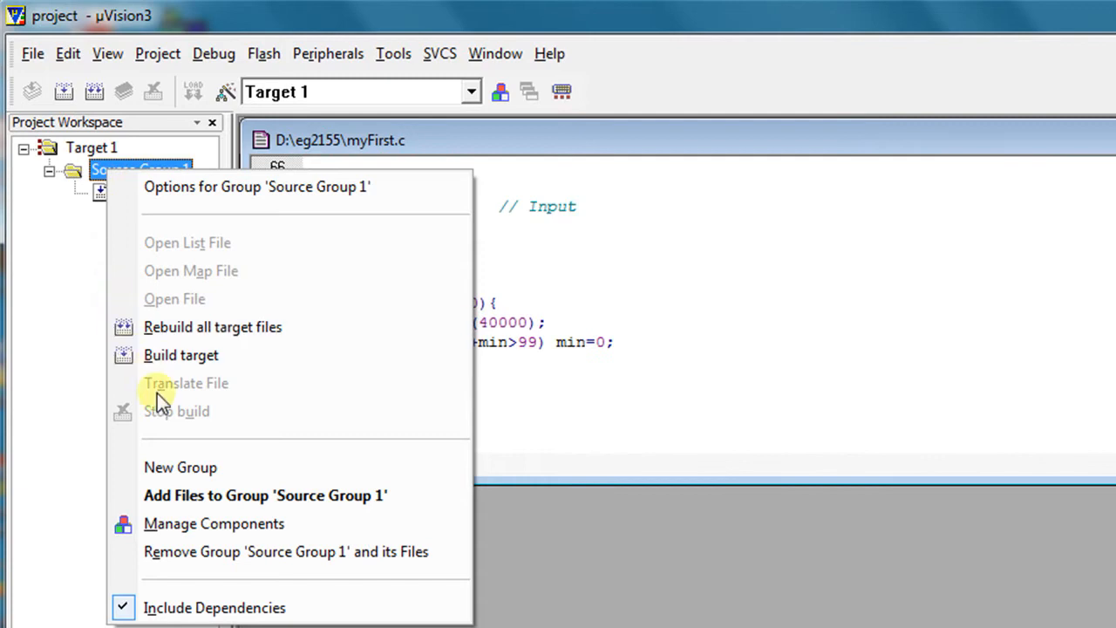
mouse_move(450, 496)
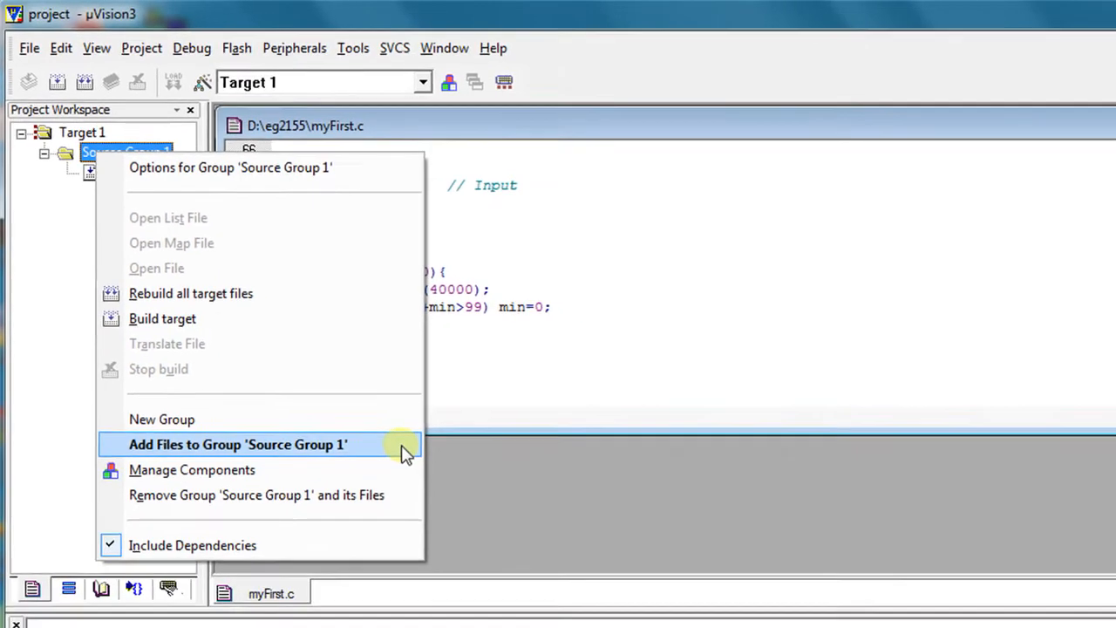
- Add myFirst.c to Source Group 1 of the project
left_click(238, 445)
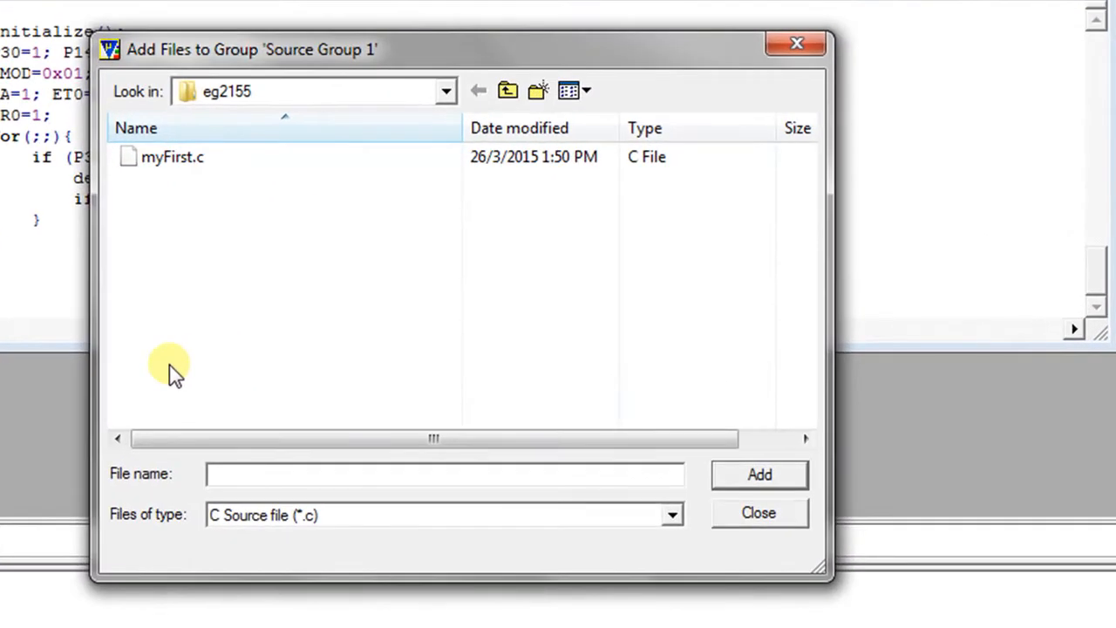
left_click(172, 157)
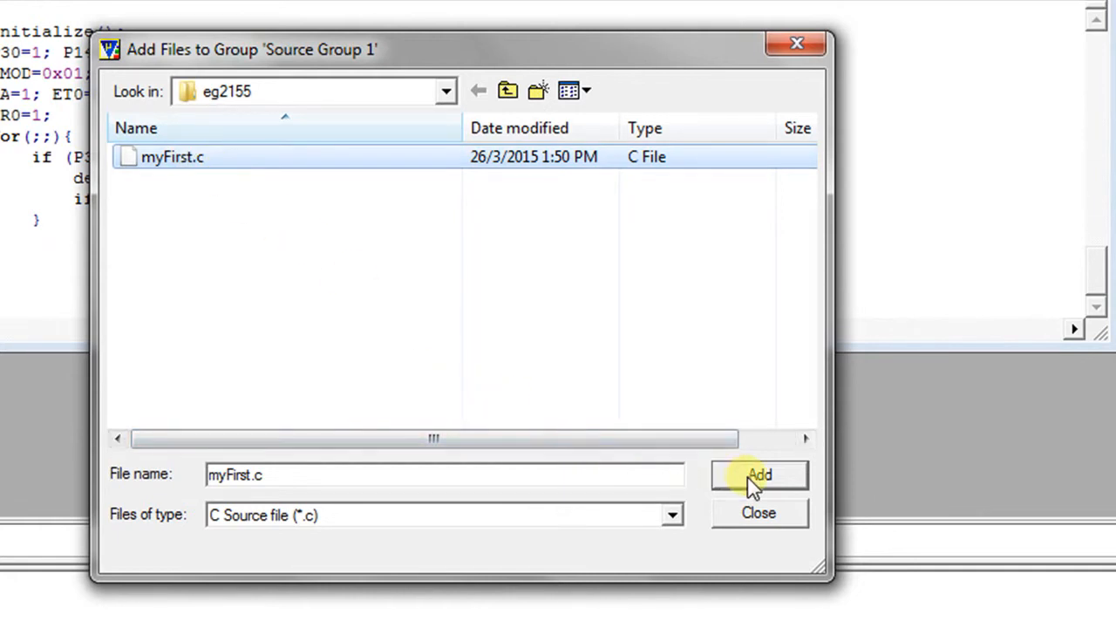
left_click(759, 475)
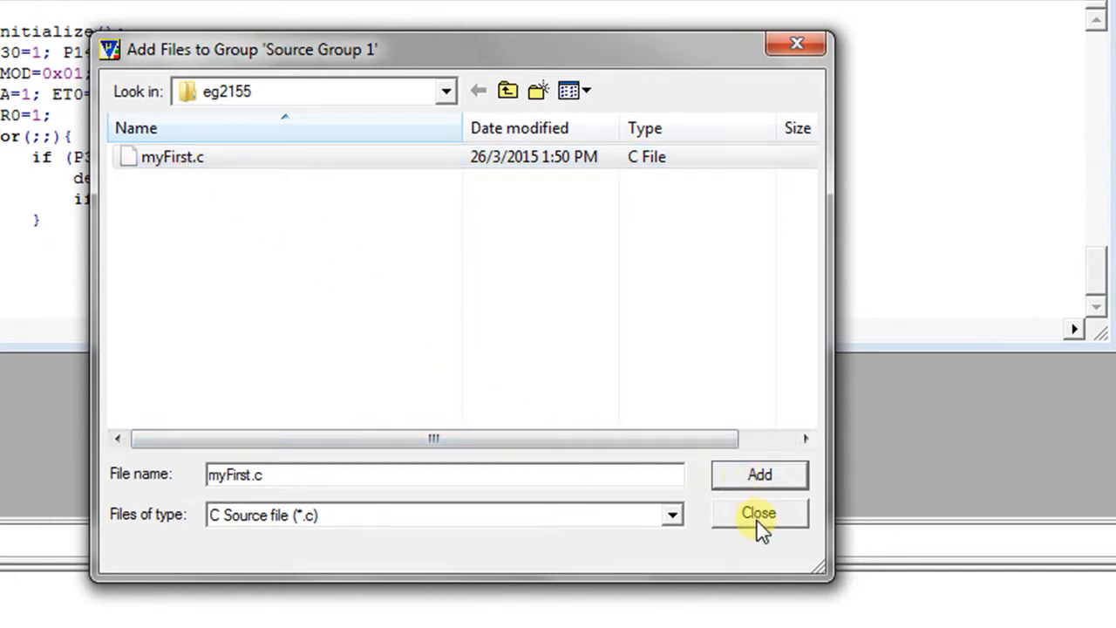
left_click(757, 513)
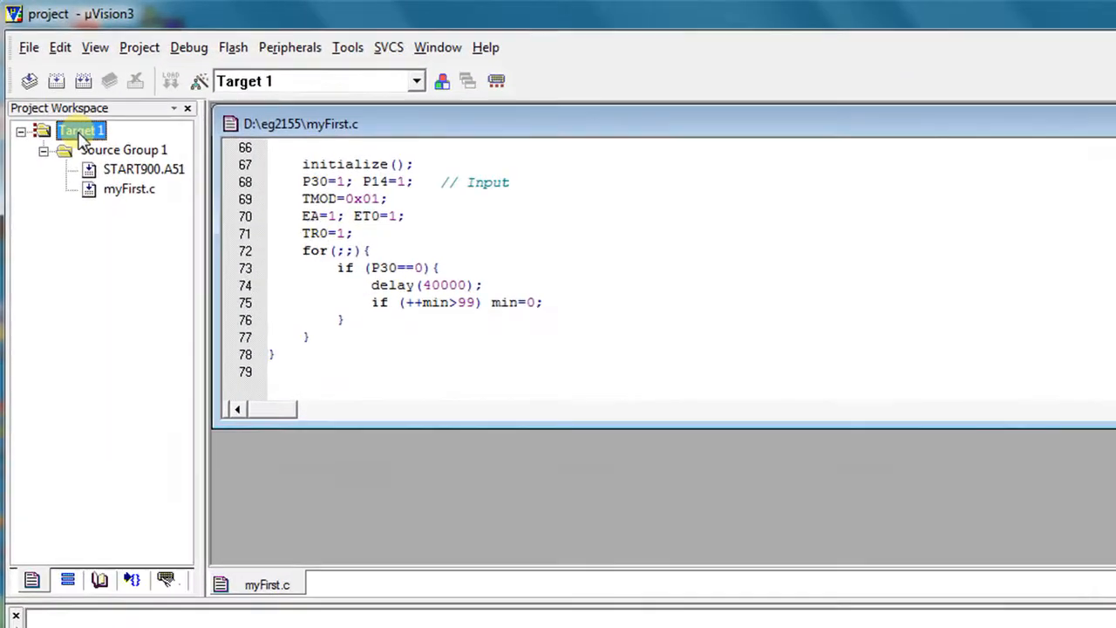
- In Target 1 output options, turn off debug and browse information and enable Create HEX File
right_click(80, 129)
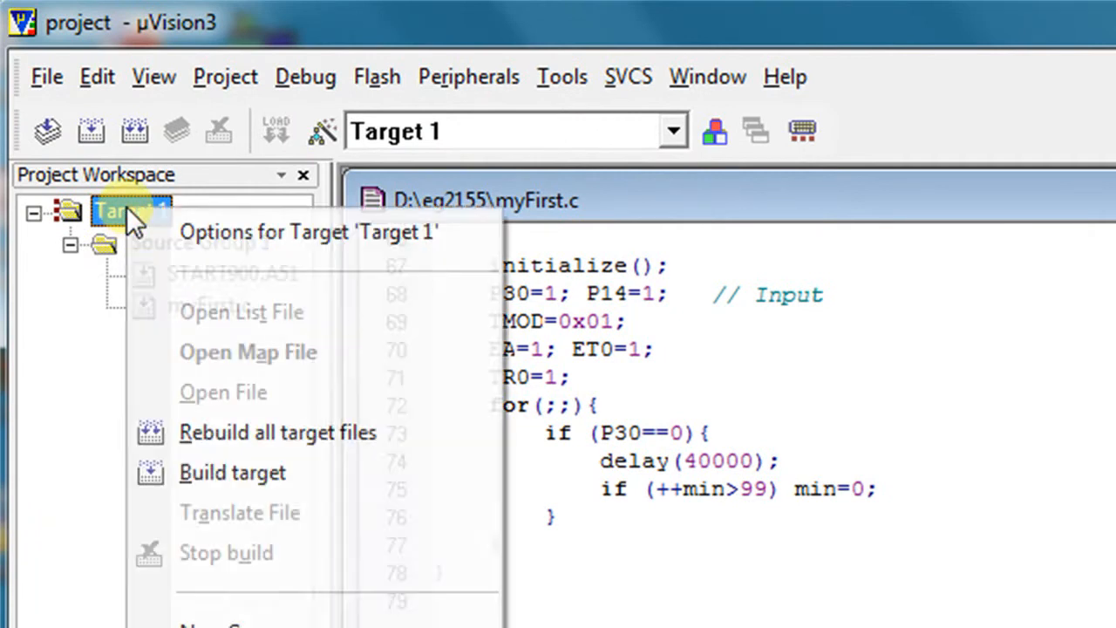
mouse_move(271, 240)
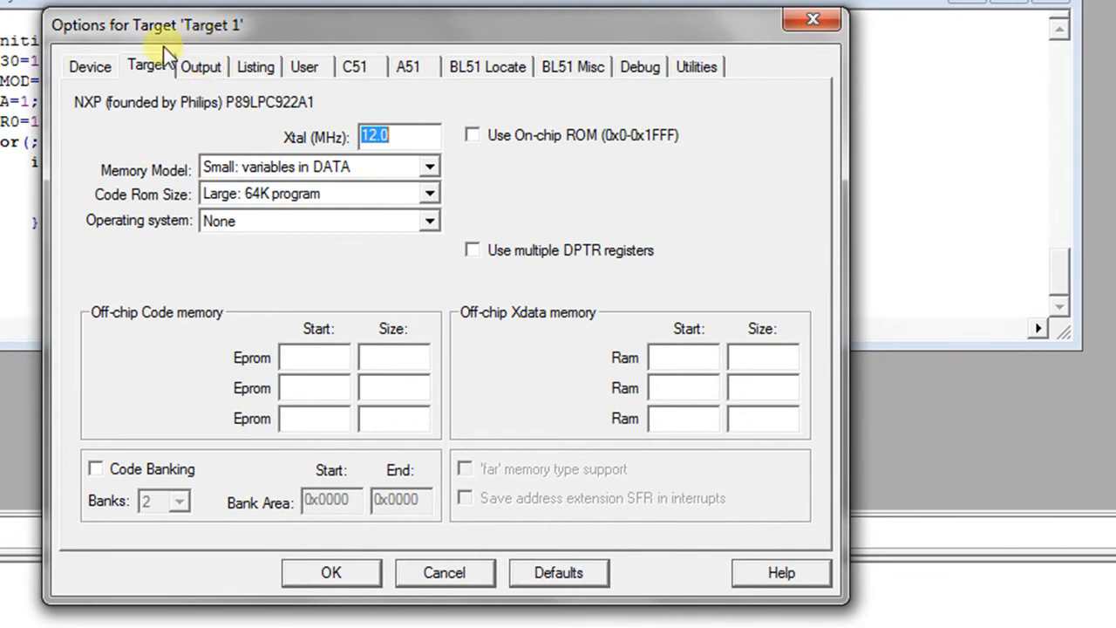
left_click(201, 66)
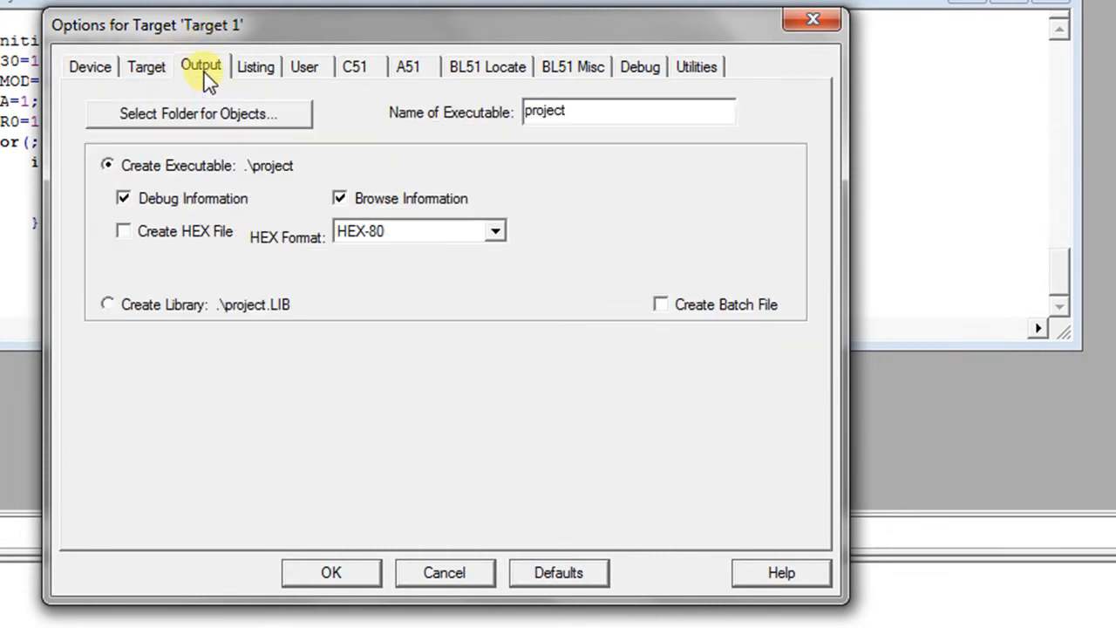
left_click(122, 199)
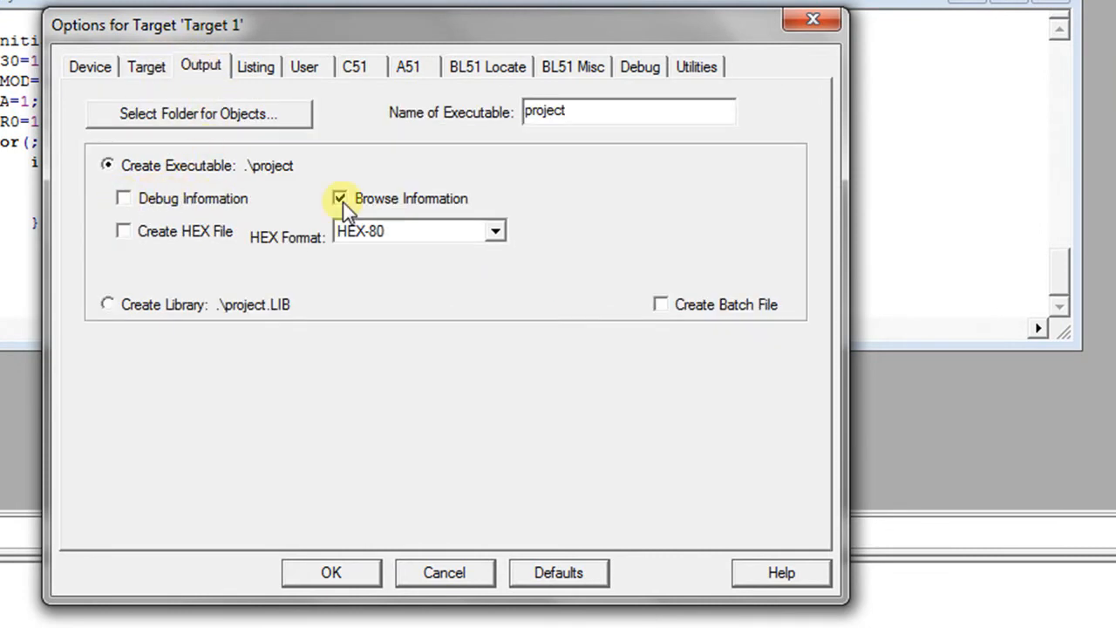
left_click(122, 231)
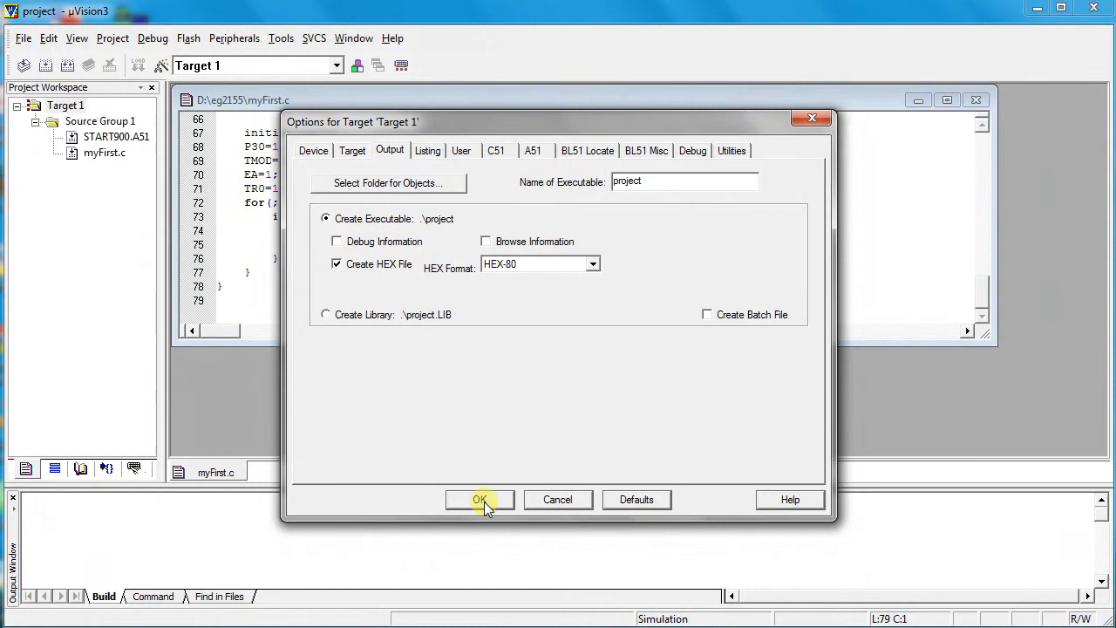
left_click(478, 499)
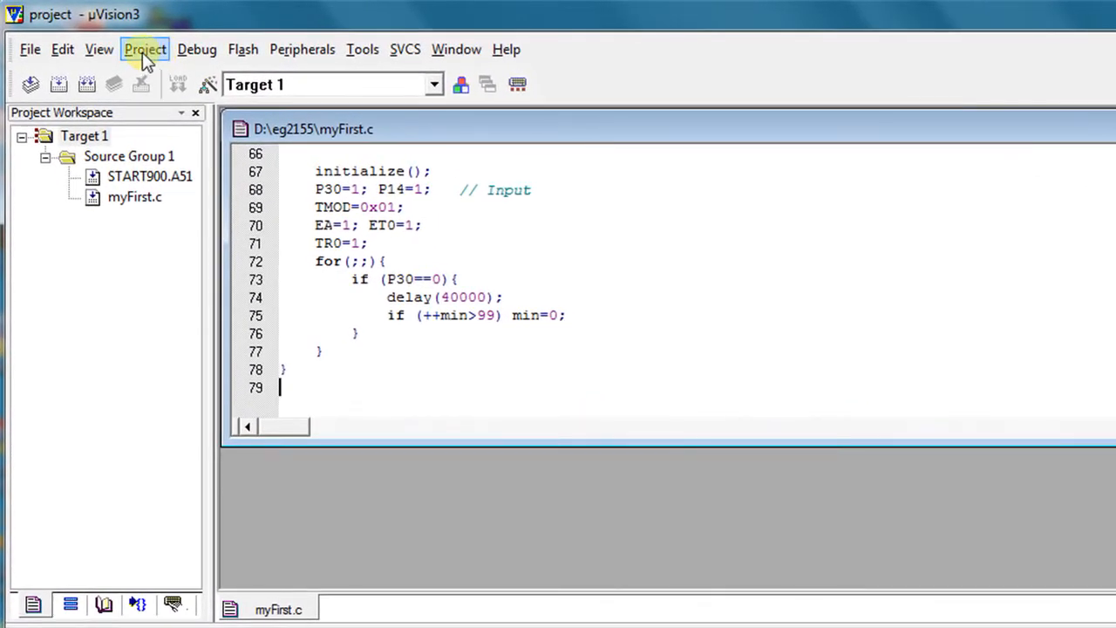
- Build the target, producing project.hex with 0 errors and 0 warnings
left_click(144, 48)
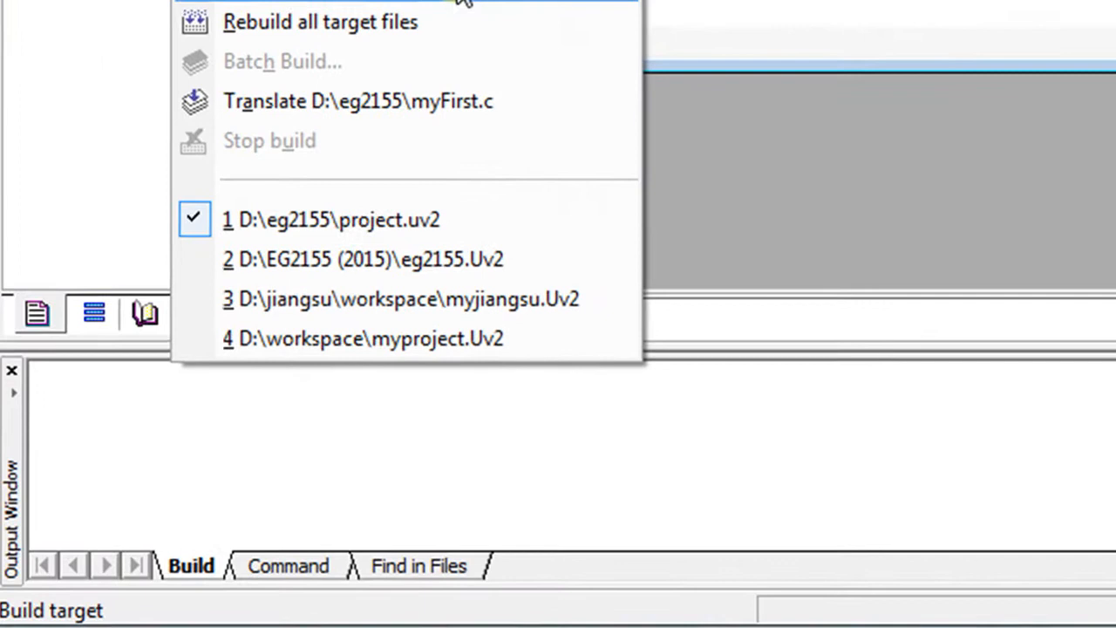
left_click(321, 21)
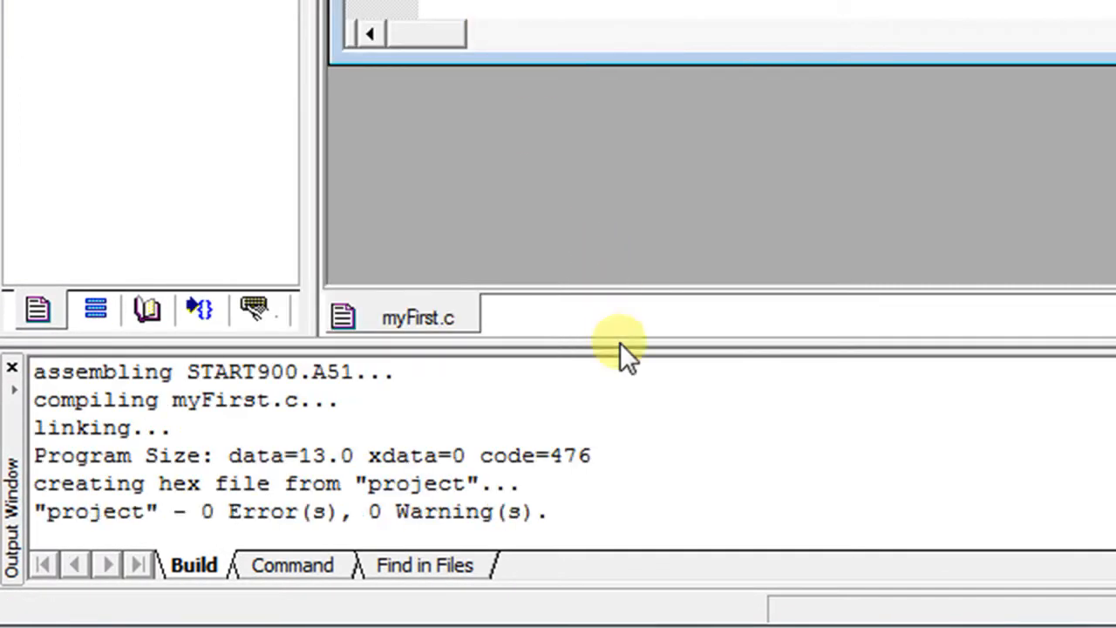
mouse_move(637, 510)
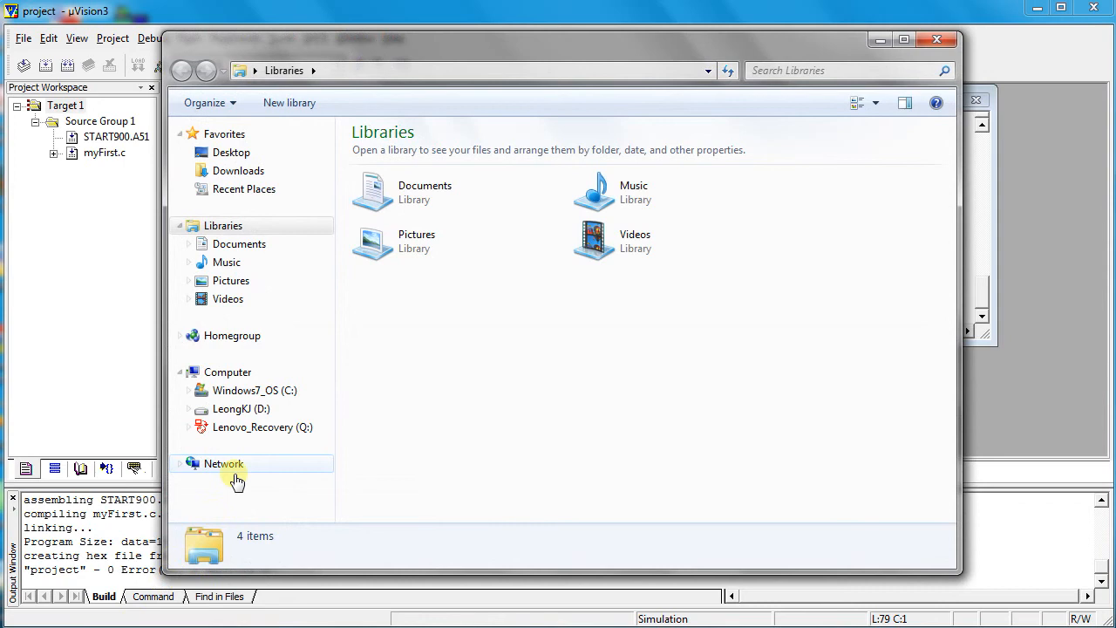
- View project.hex from D:\eg2155 in Notepad, then close it
left_click(241, 408)
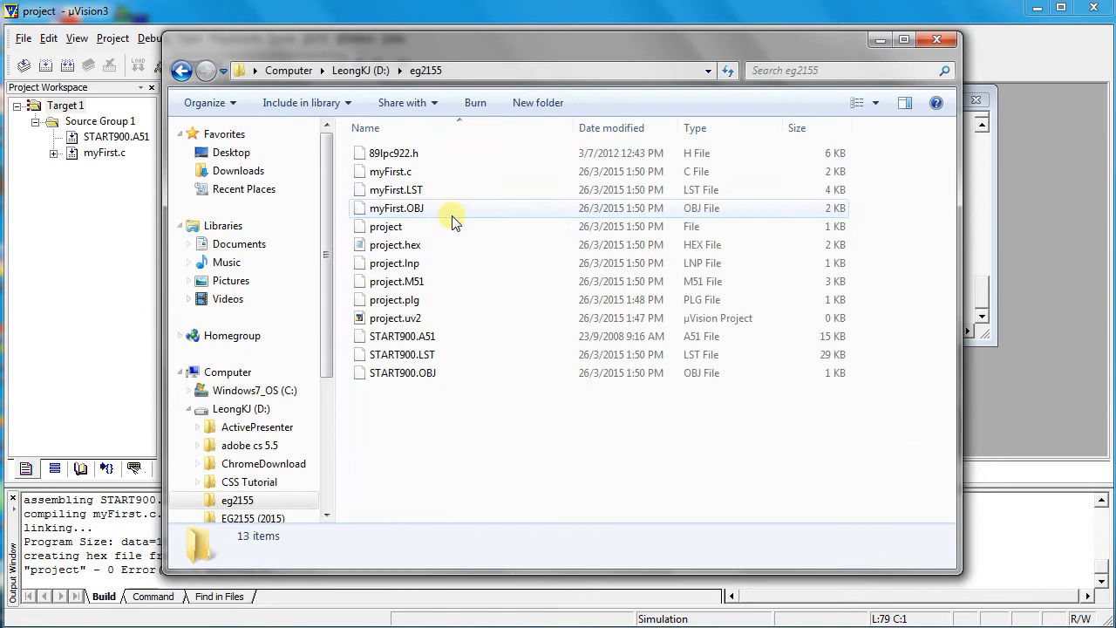
mouse_move(410, 261)
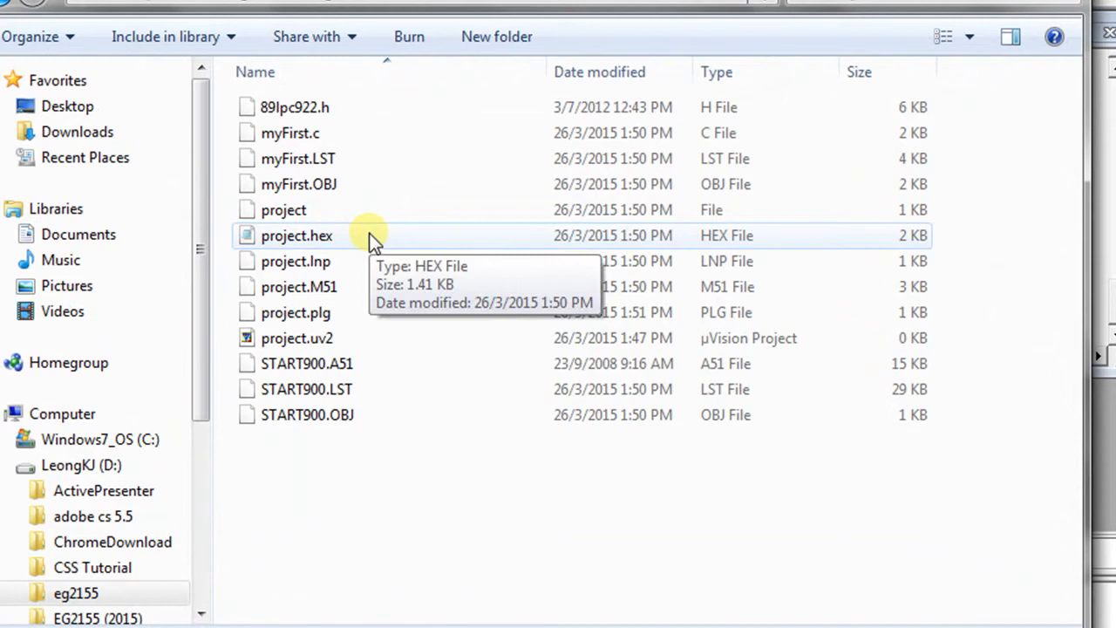
mouse_move(335, 241)
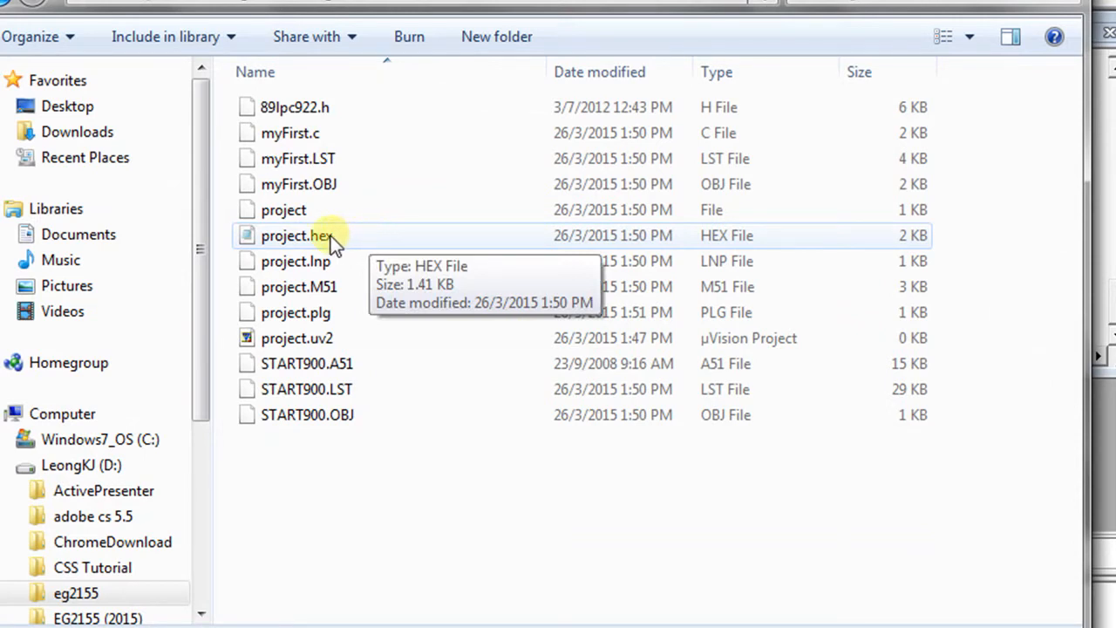
right_click(297, 235)
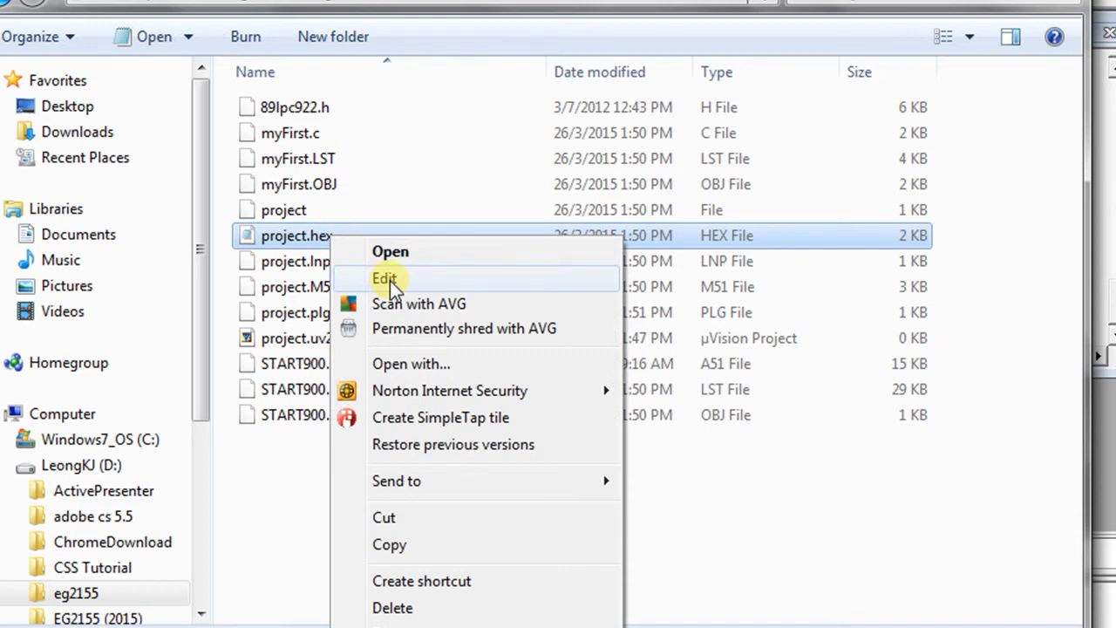
left_click(383, 277)
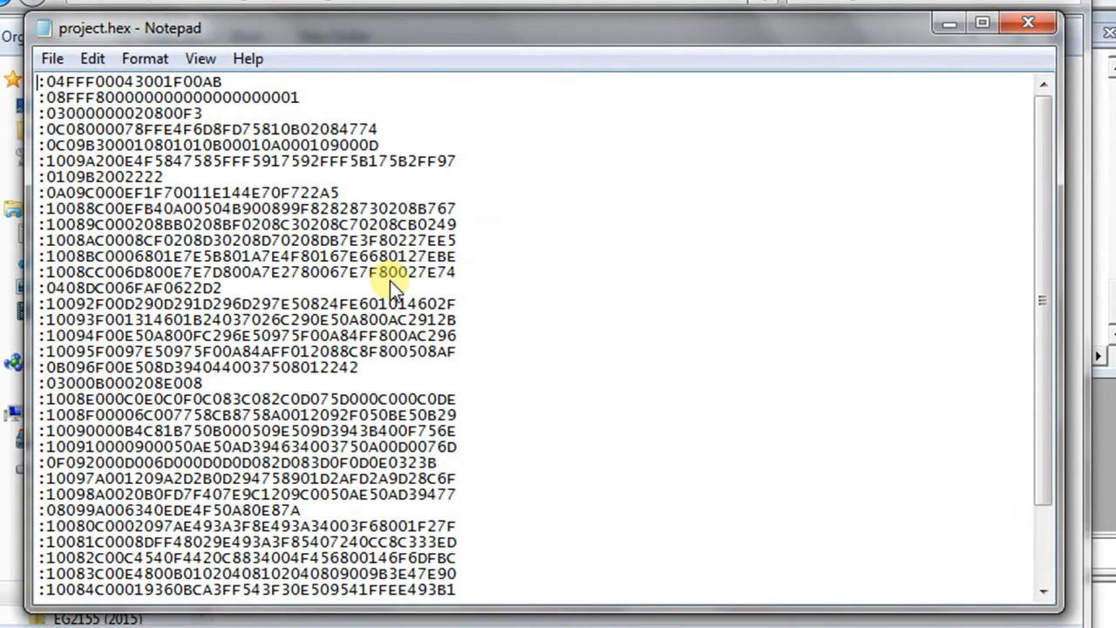
mouse_move(549, 300)
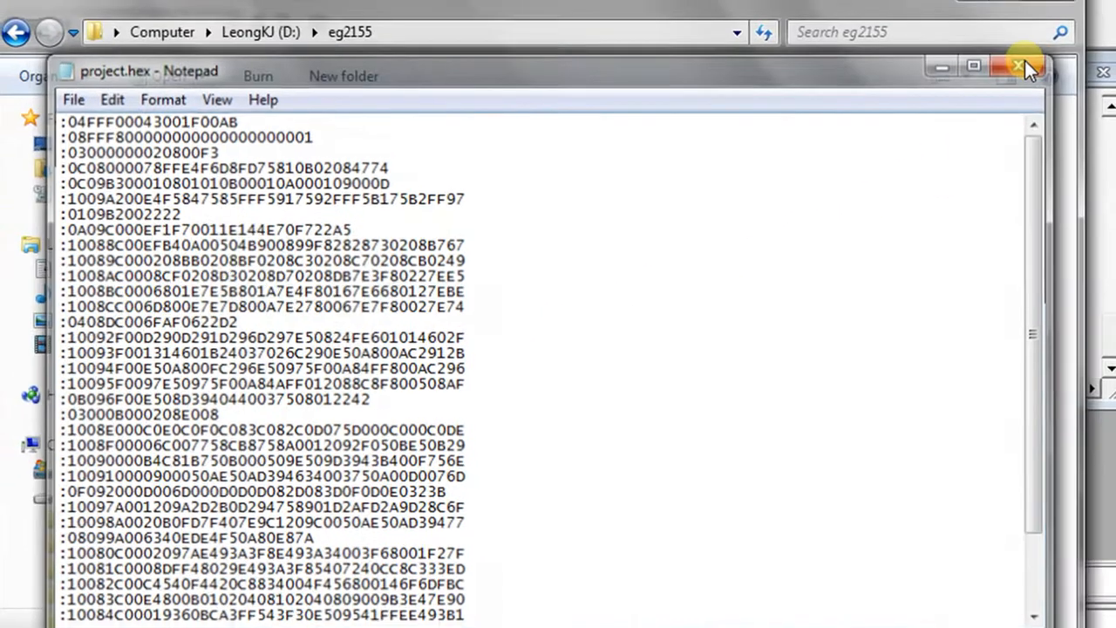
left_click(1017, 66)
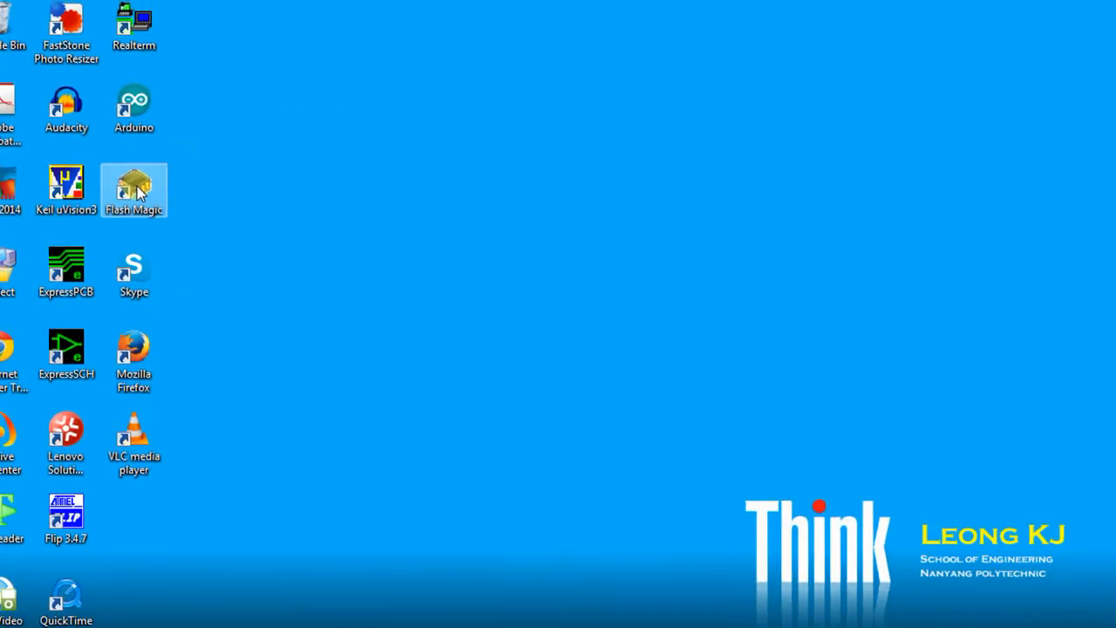
- Launch Flash Magic and choose 89LPC922A1 from the Device Database as the target
double_click(133, 188)
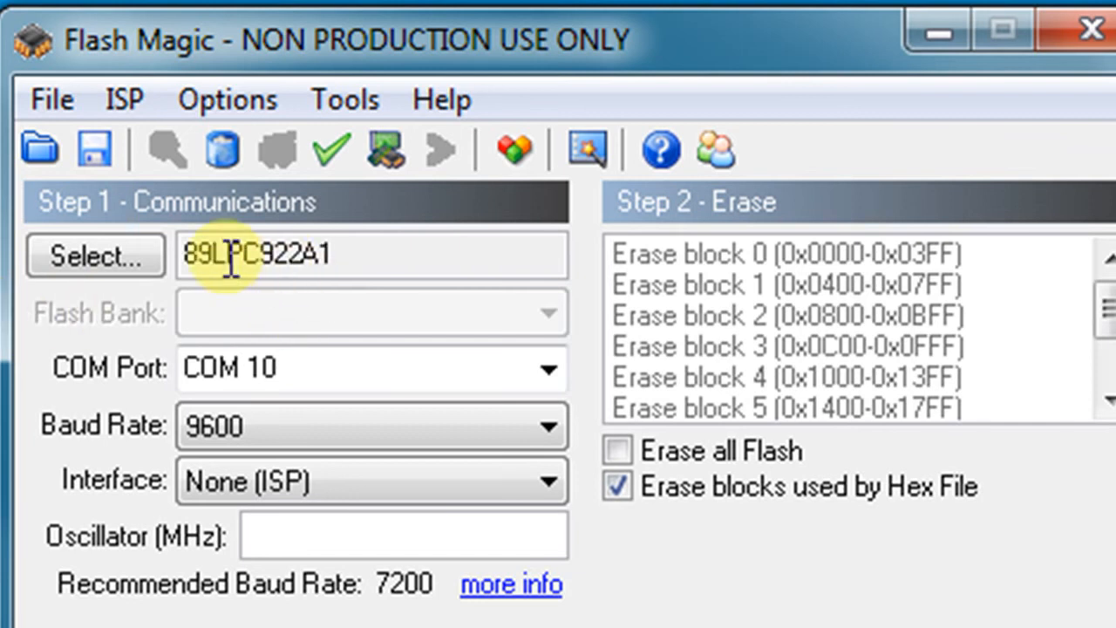
left_click(95, 255)
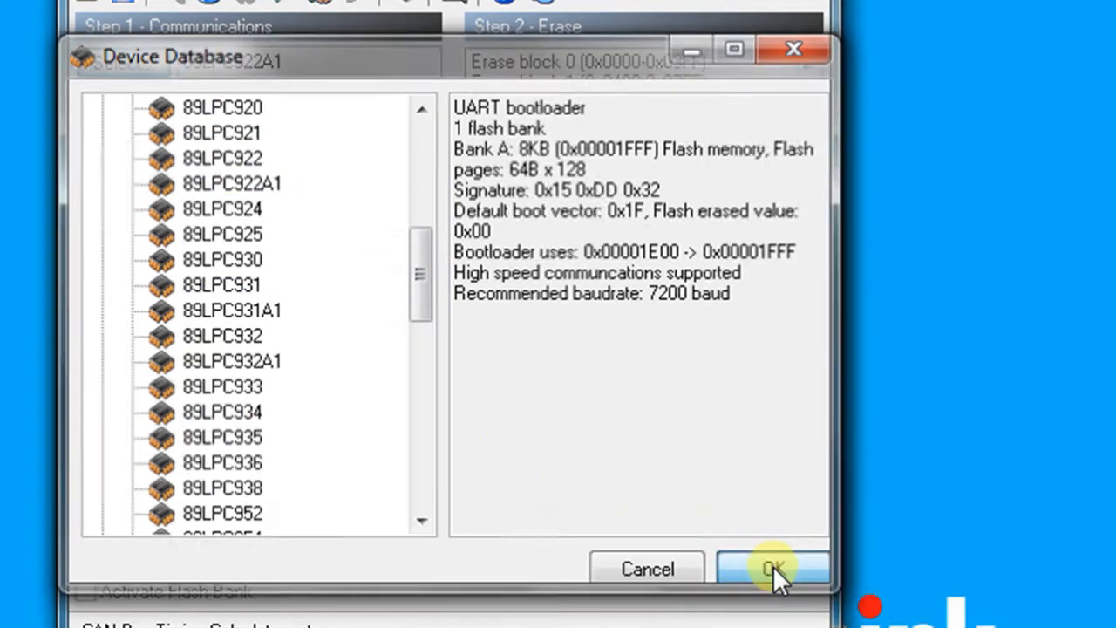
left_click(772, 569)
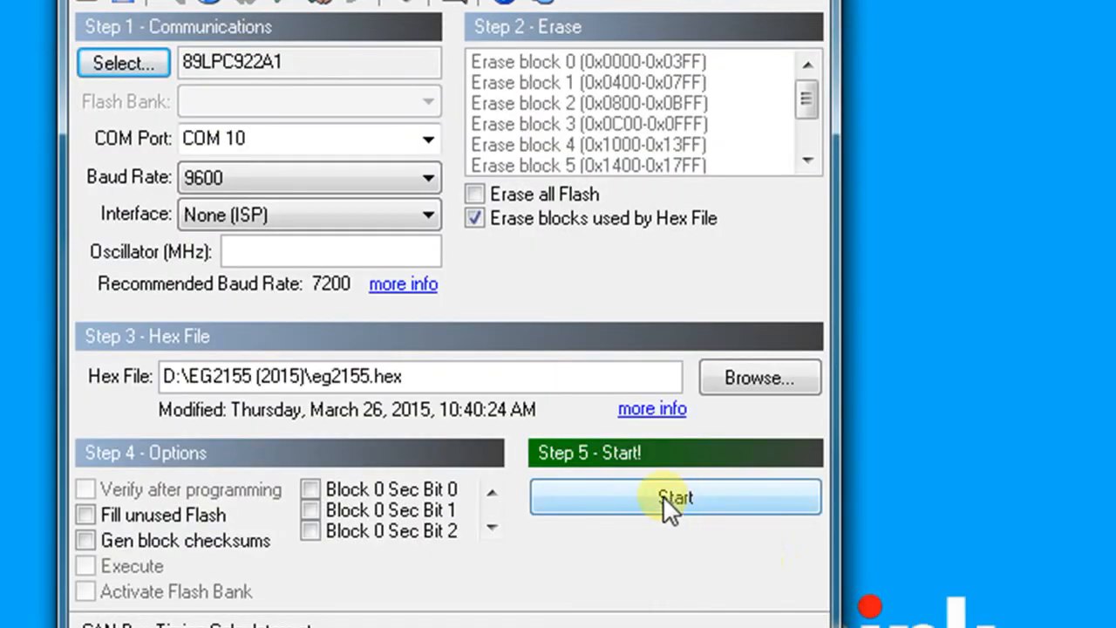
- Keep COM 10 as the programming port from the COM Port list
left_click(426, 138)
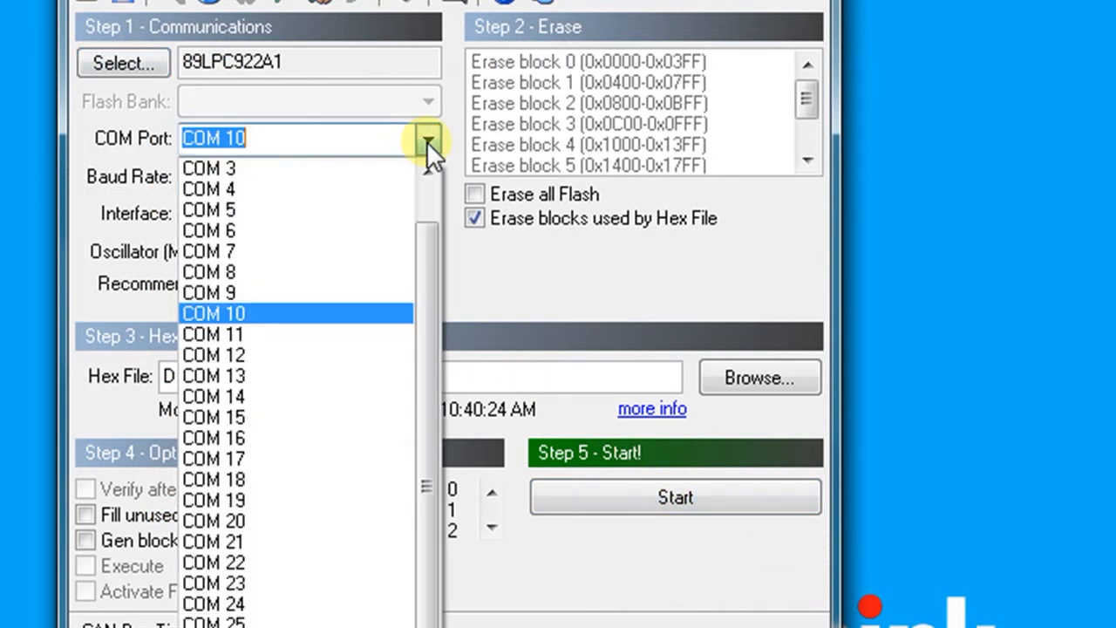
left_click(213, 312)
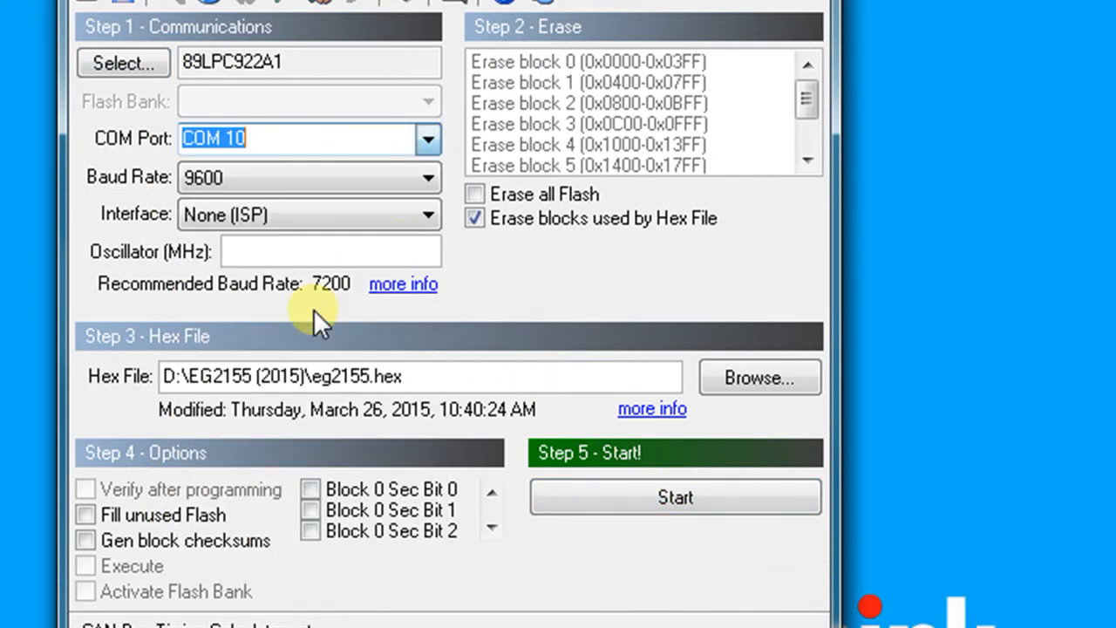
mouse_move(492, 283)
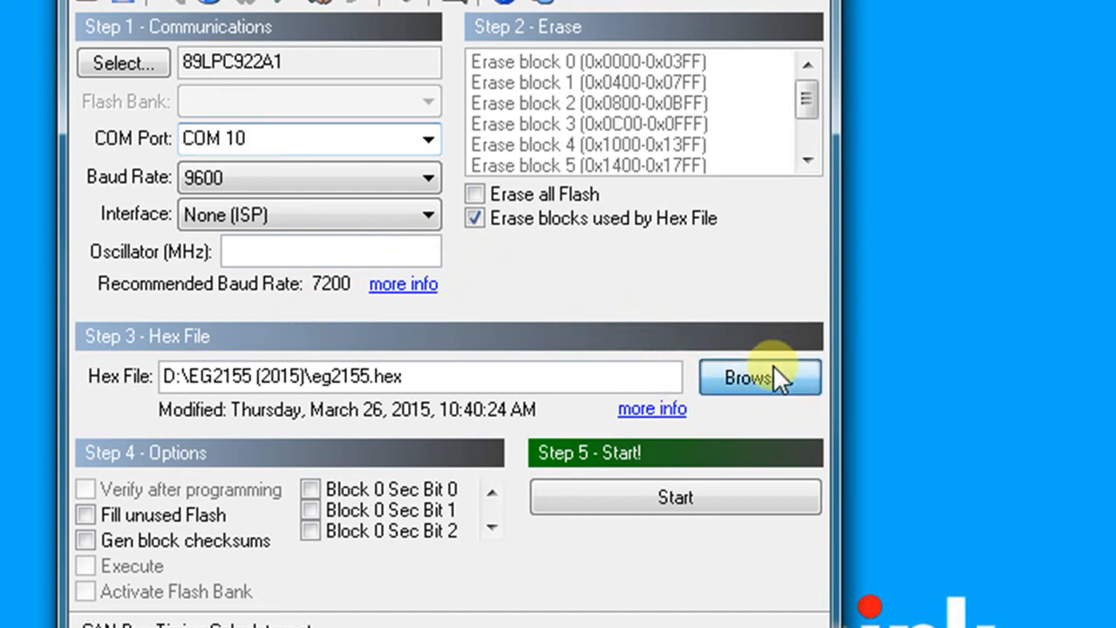
- Set D:\eg2155\project.hex as the hex file to program
left_click(760, 377)
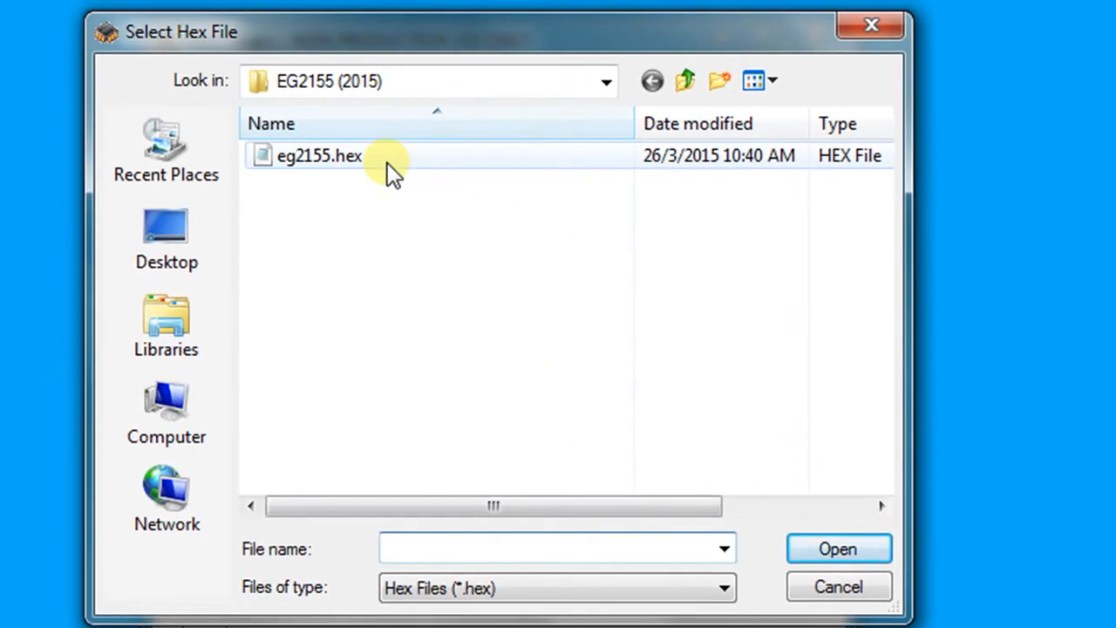
left_click(606, 82)
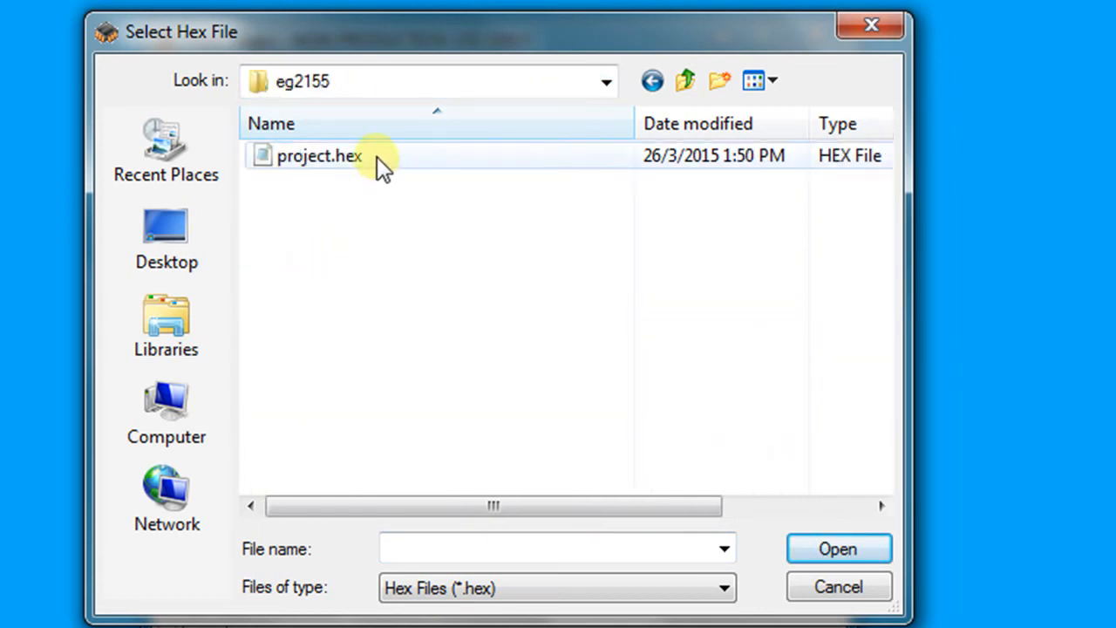
left_click(319, 155)
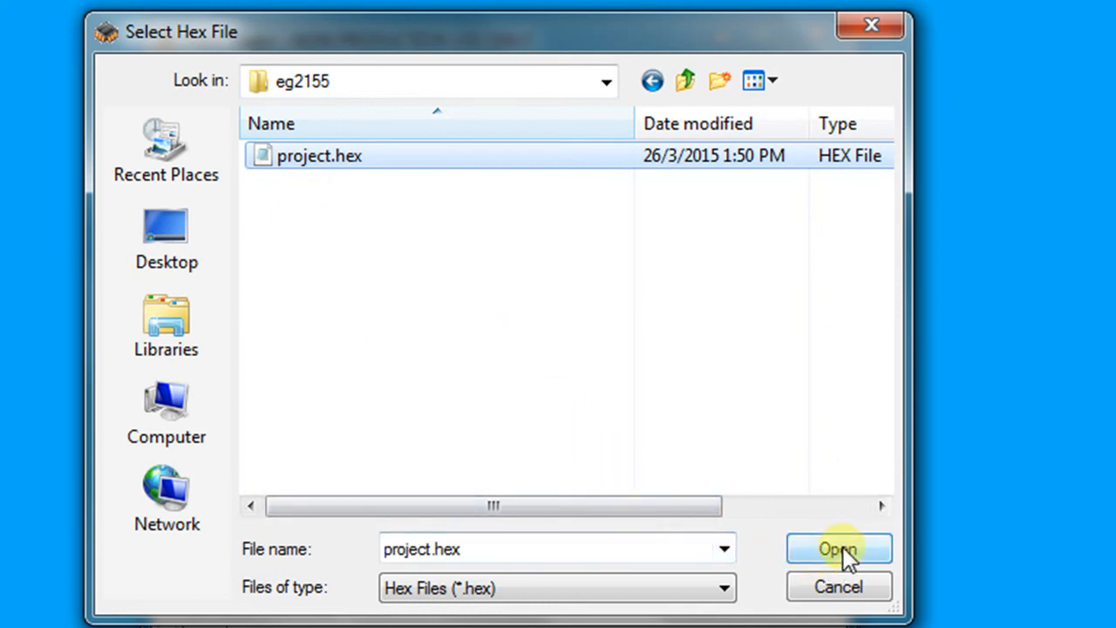
left_click(837, 548)
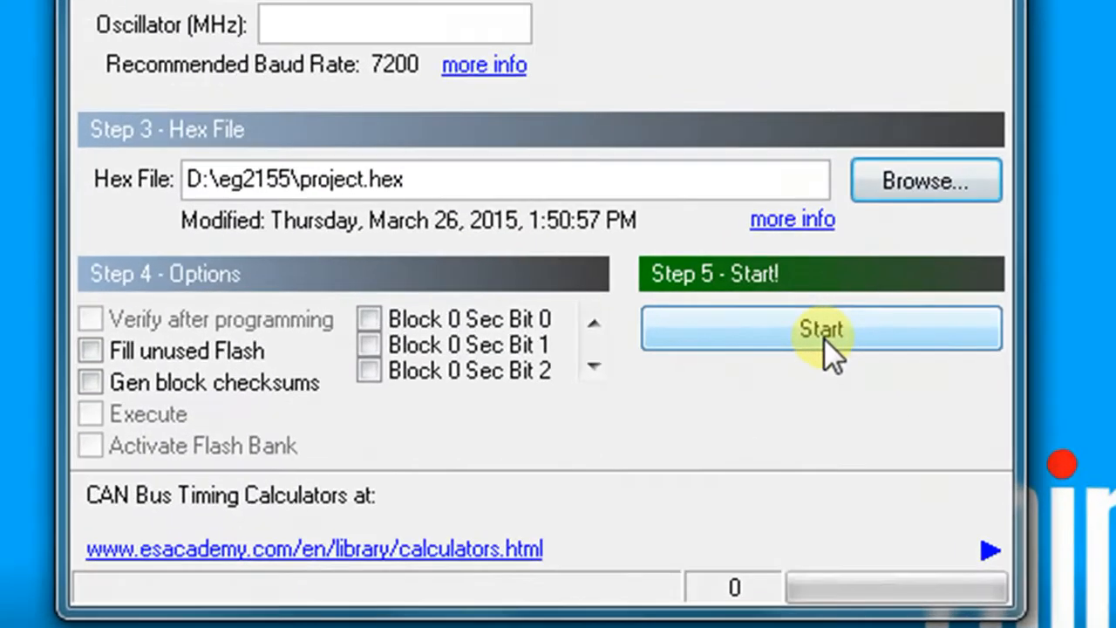
- Start programming the chip, with the status showing Attempting to connect
left_click(820, 328)
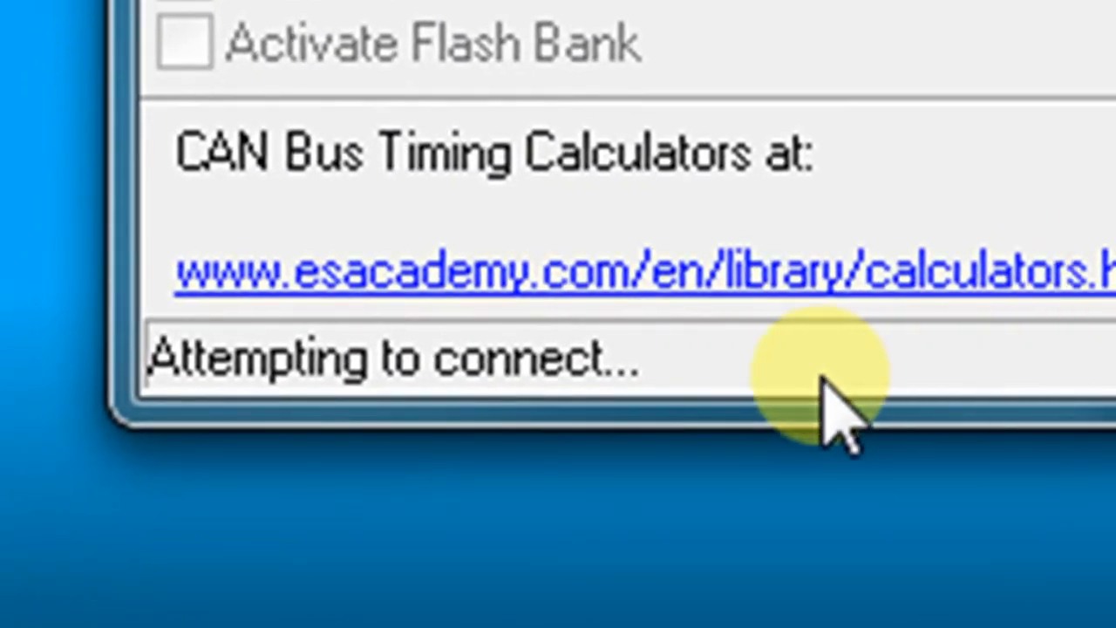